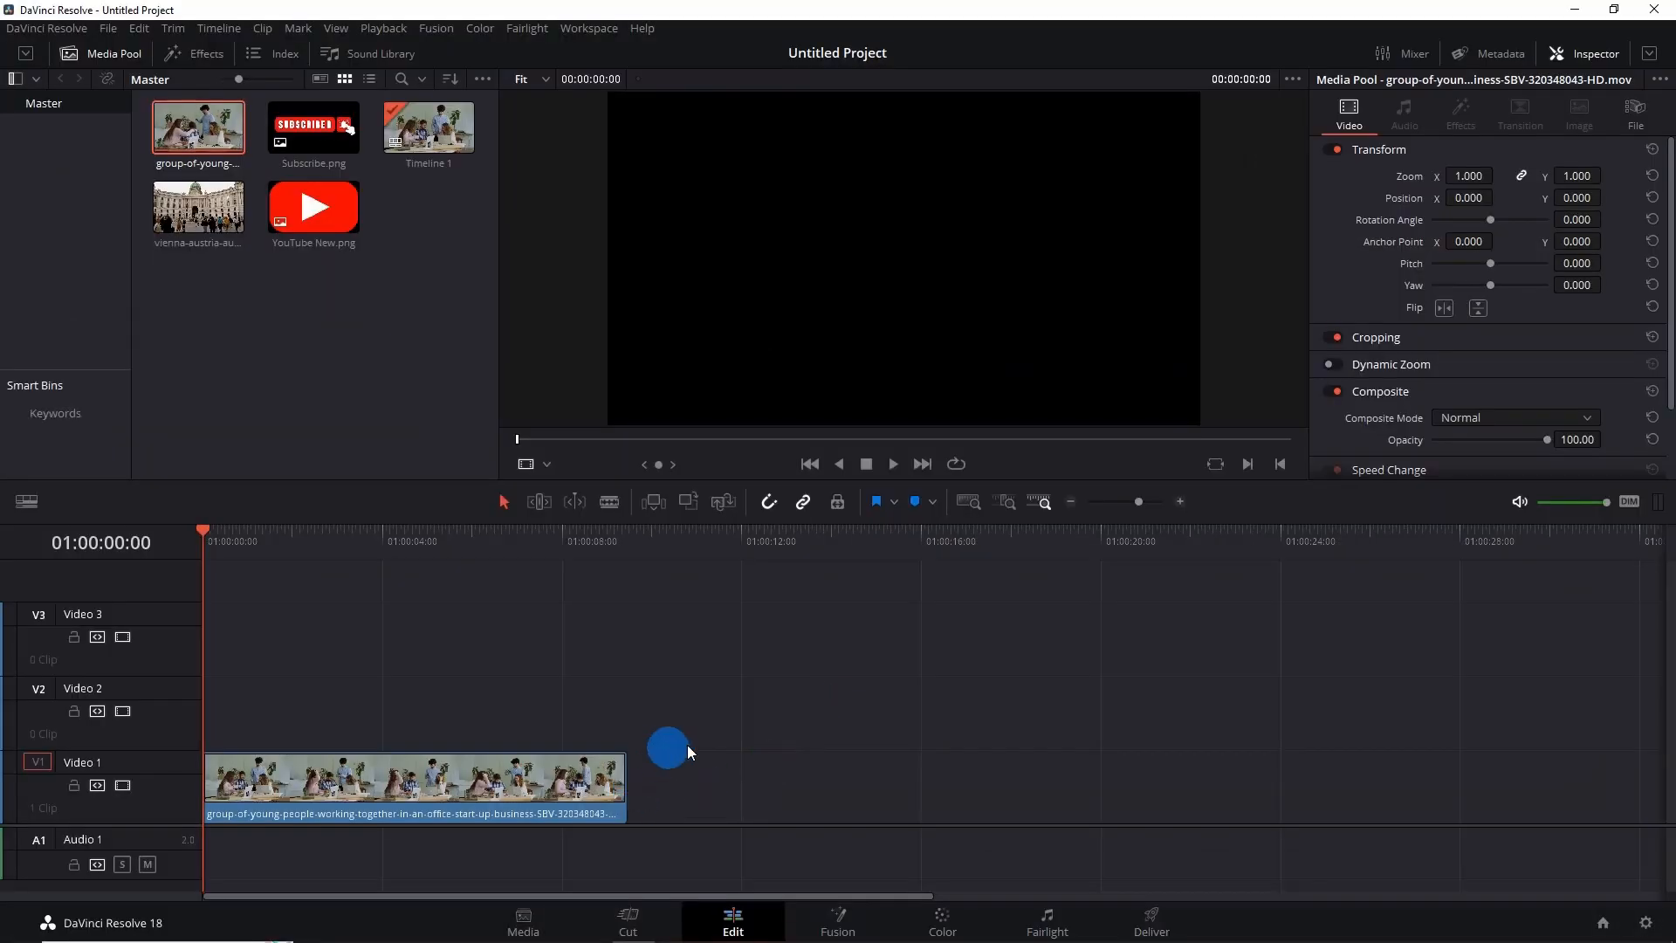
{"action": "mouse_move", "coordinate": [726, 765]}
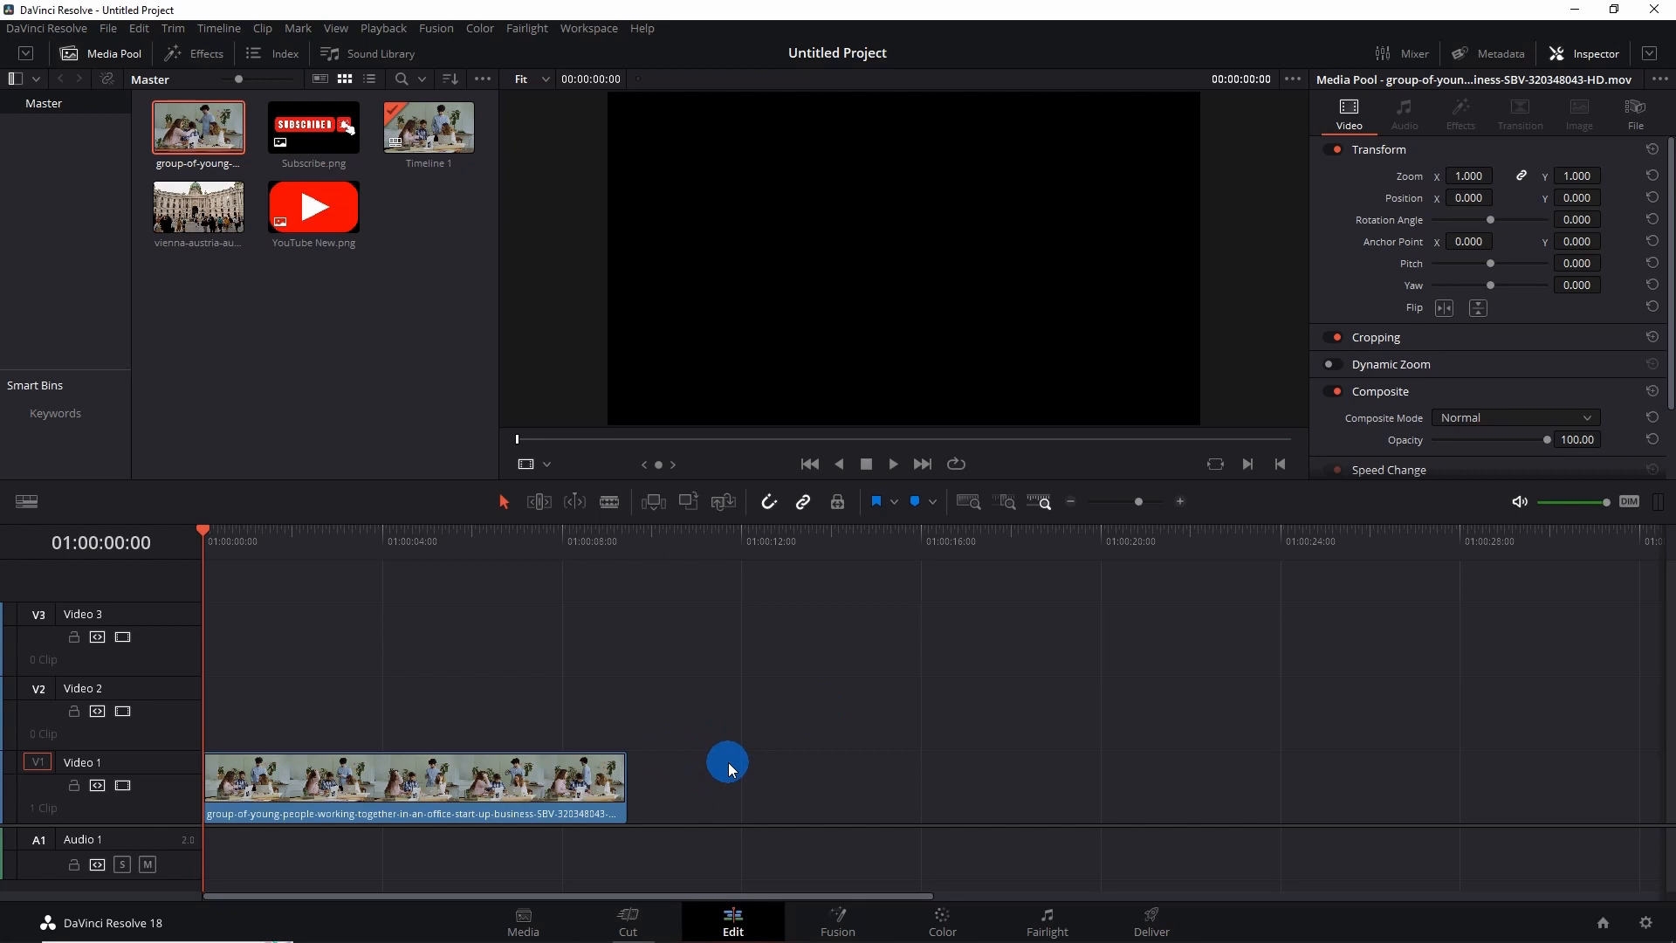
{"action": "mouse_move", "coordinate": [349, 255]}
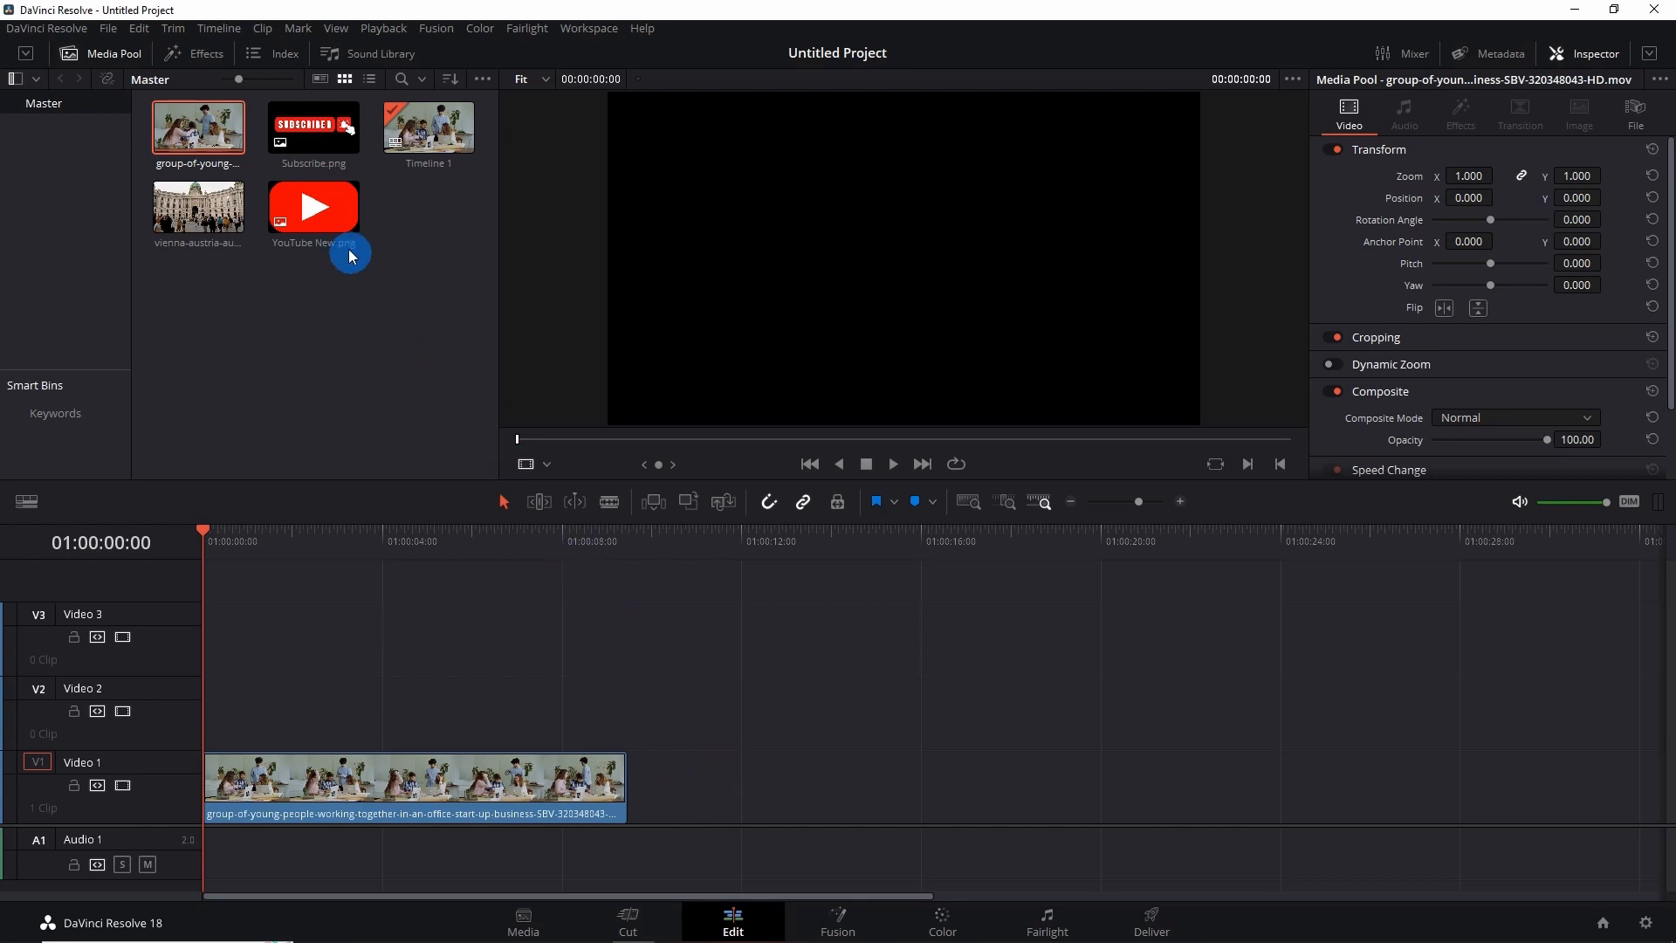
Step: Add a Solid Color generator from Effects > Generators onto Video 1 after the office clip
{"action": "left_click", "coordinate": [313, 206]}
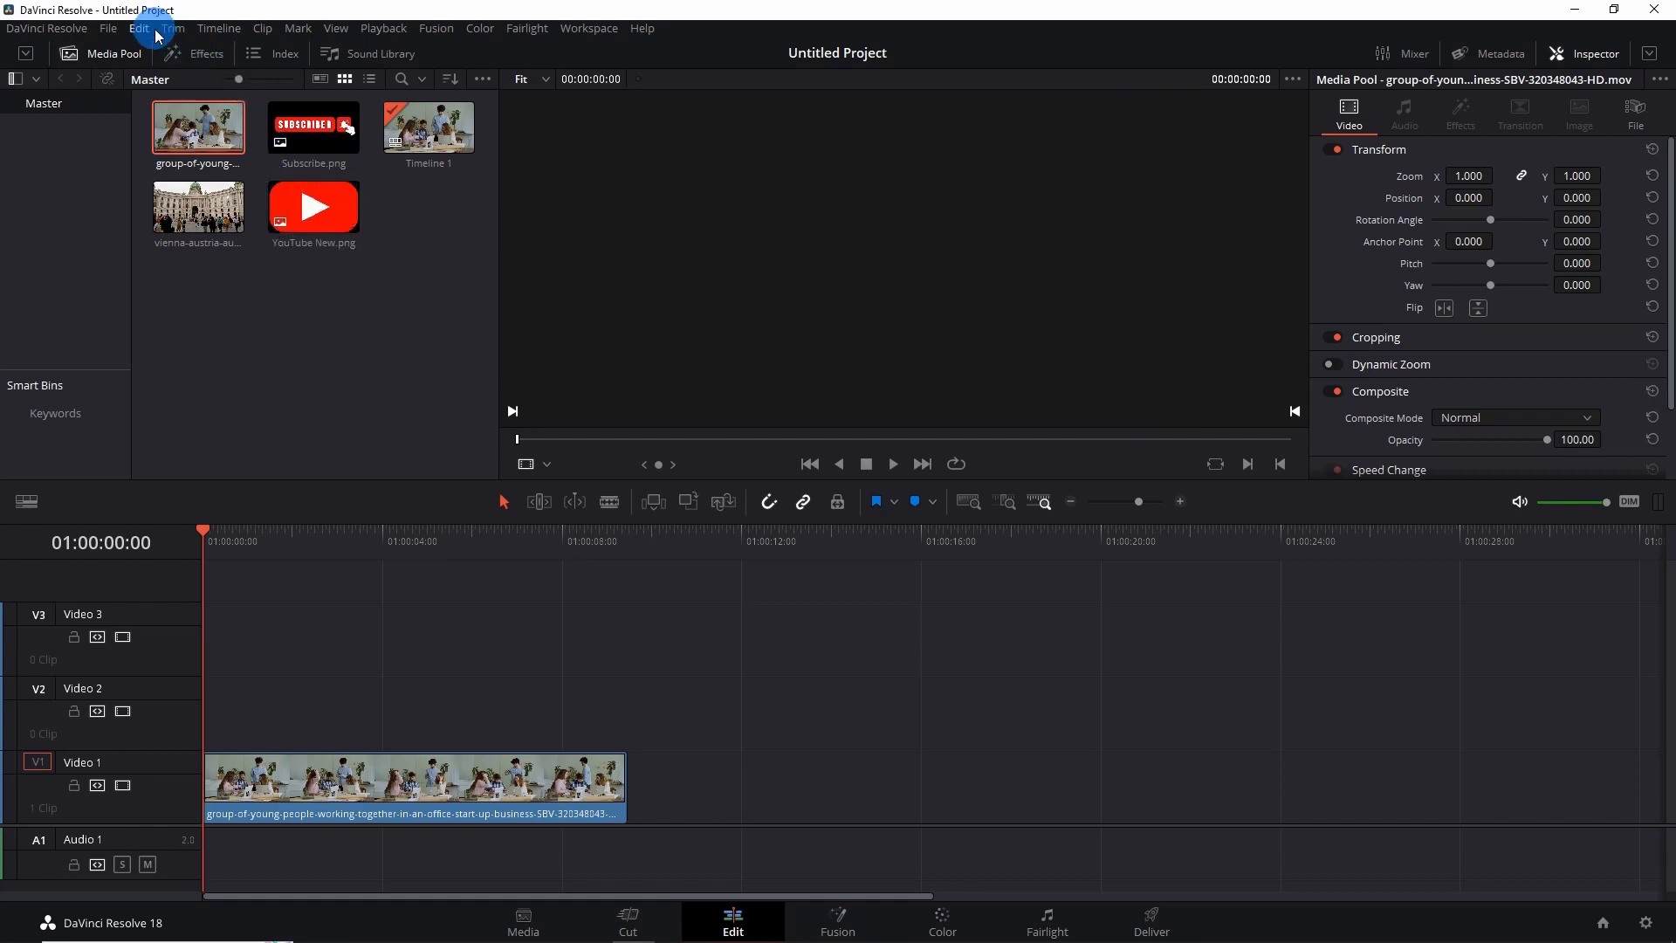
{"action": "left_click", "coordinate": [203, 54]}
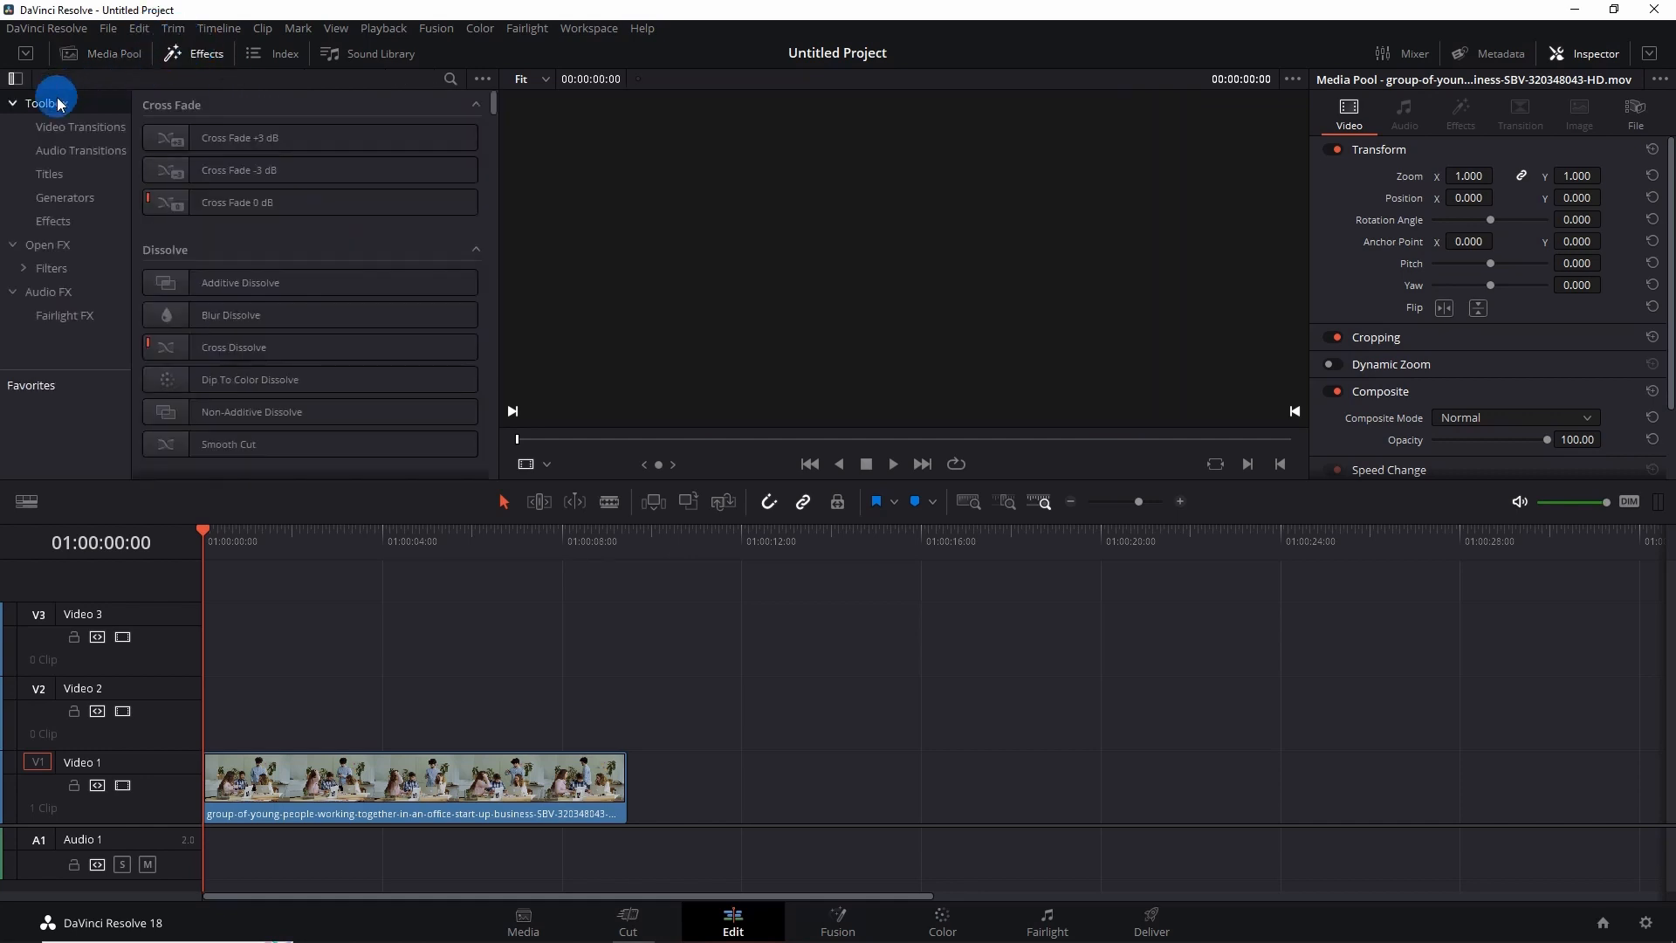
{"action": "left_click", "coordinate": [65, 197]}
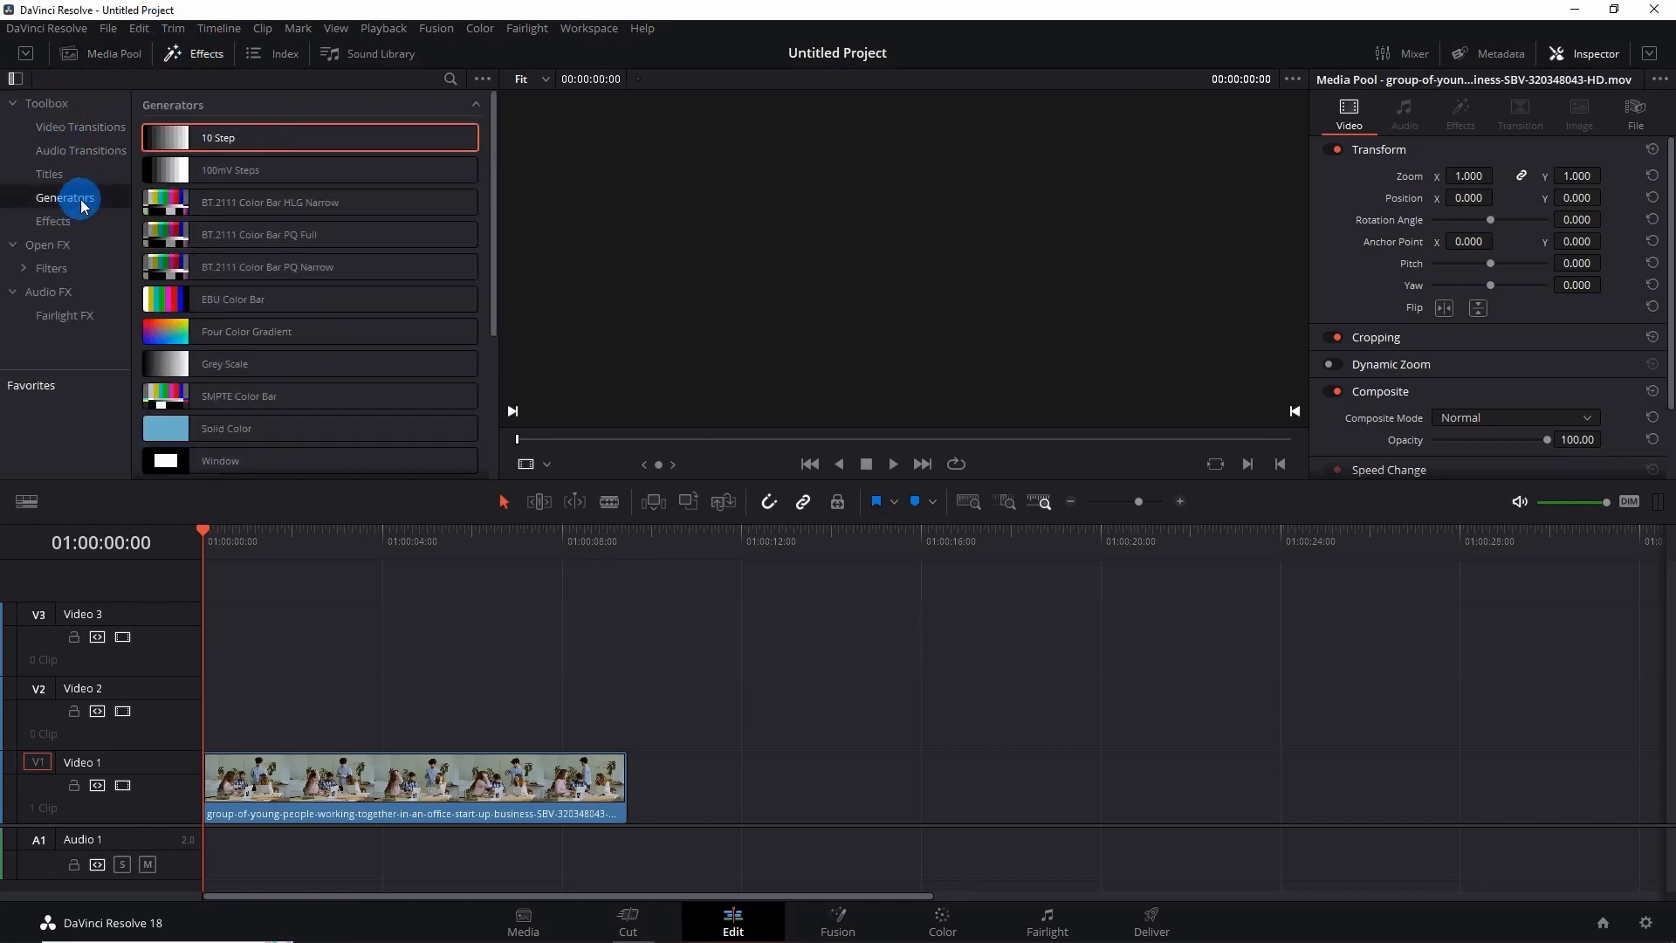
{"action": "left_click", "coordinate": [257, 430]}
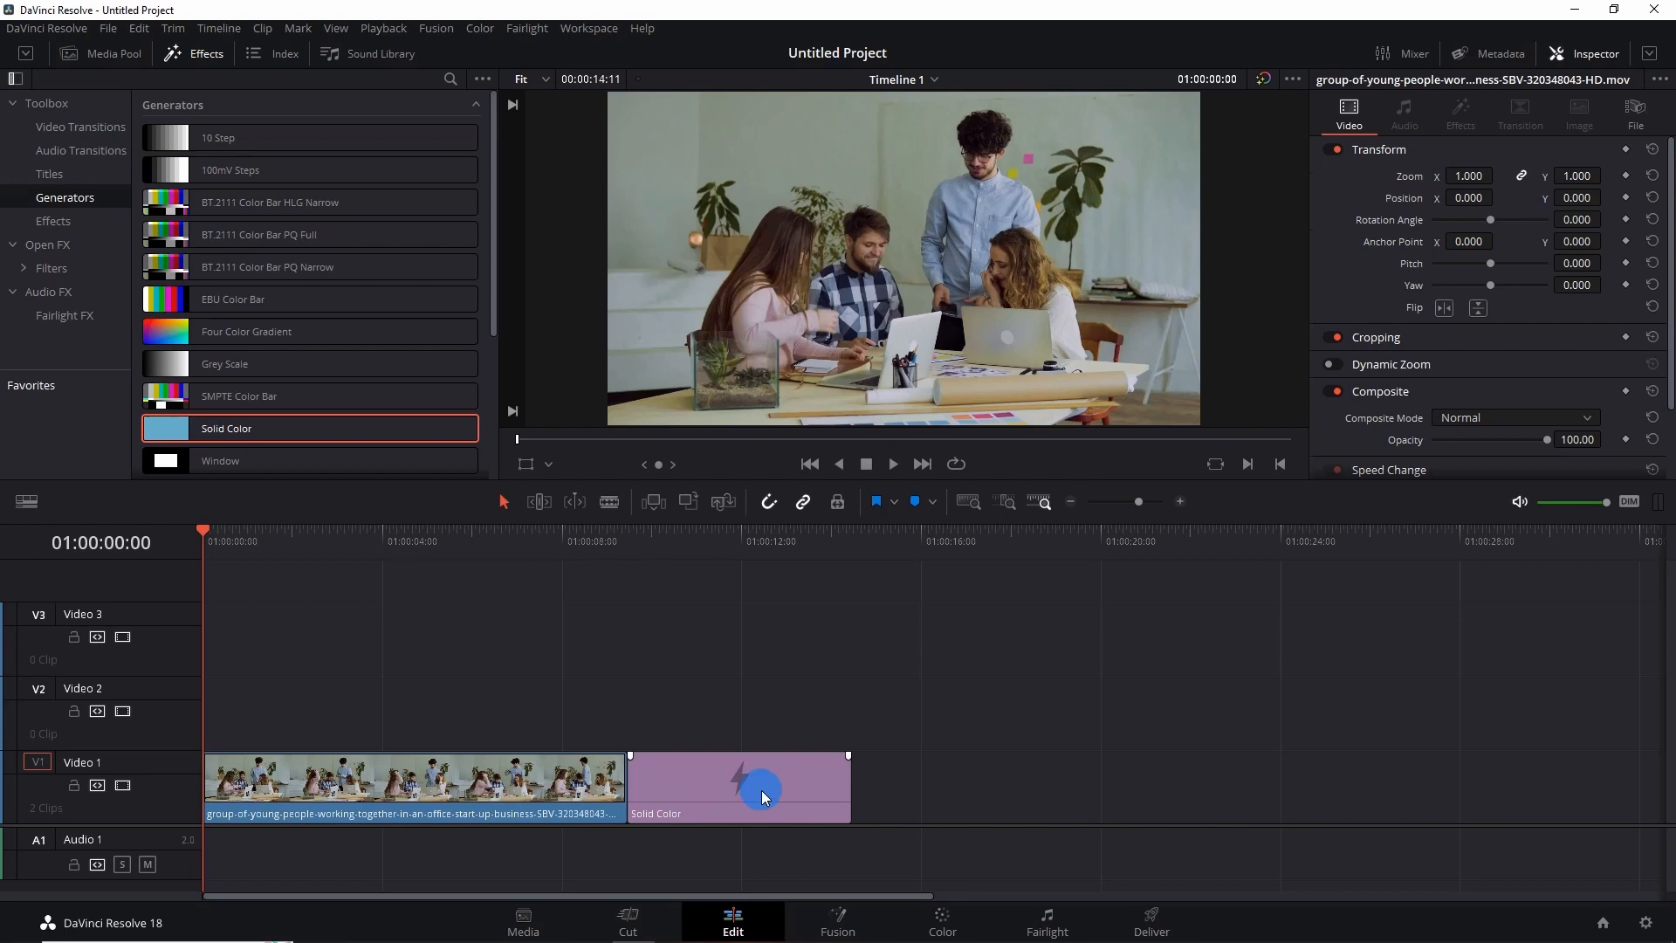
Step: Change the Solid Color generator's color swatch from black to white
{"action": "left_click", "coordinate": [739, 786]}
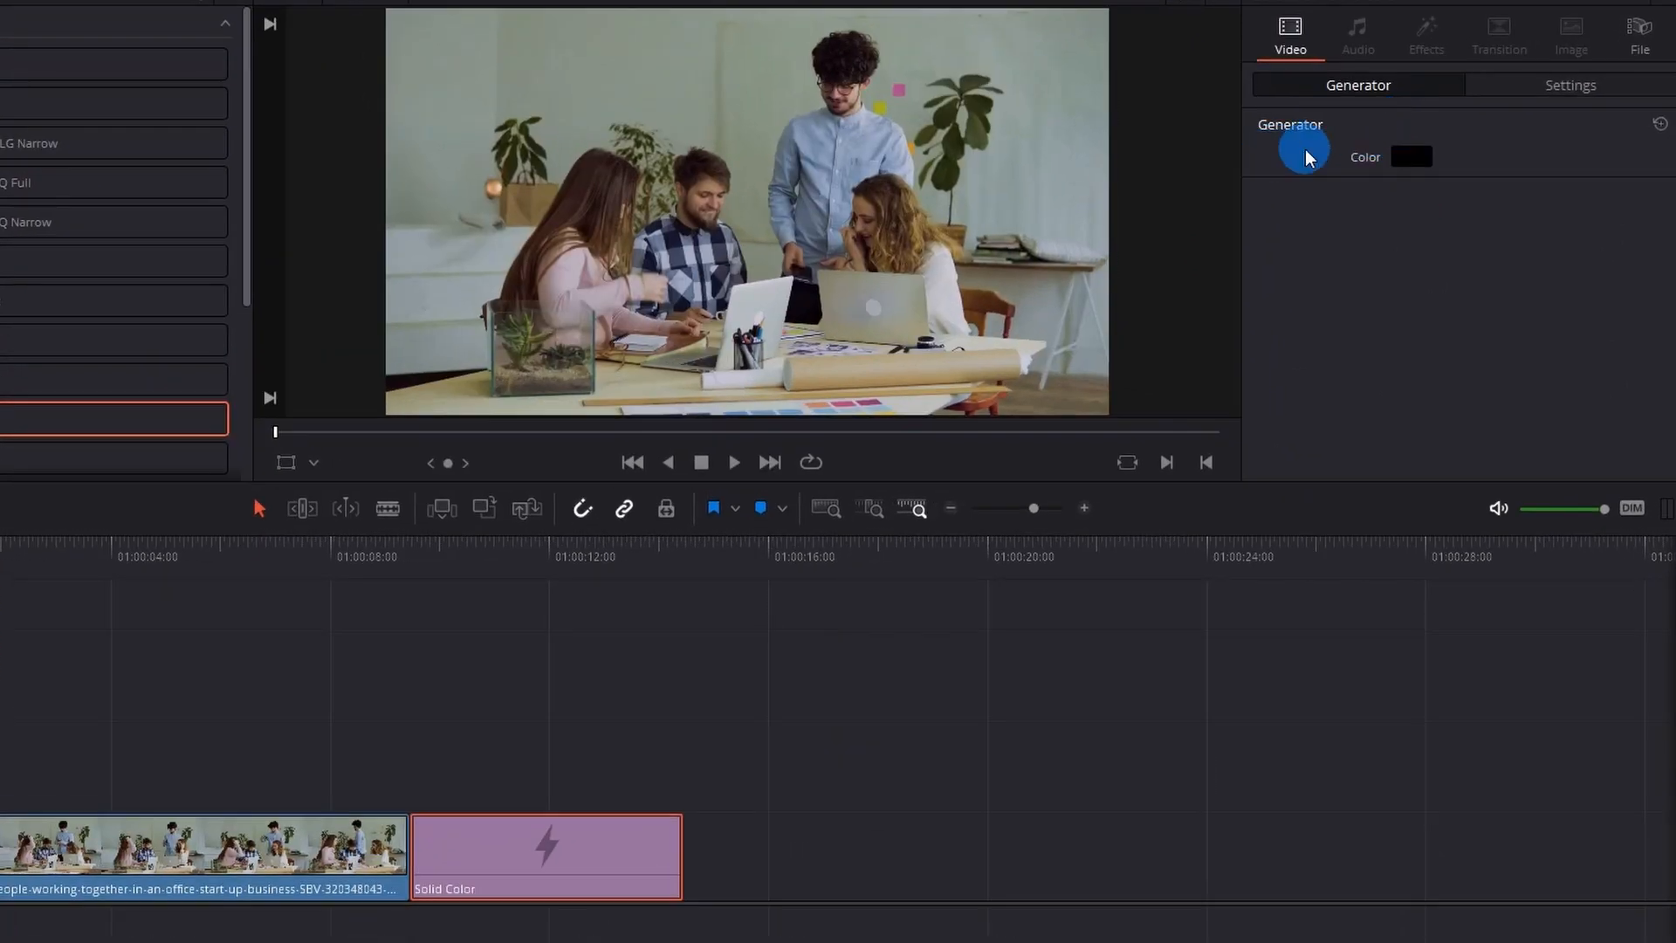
{"action": "left_click", "coordinate": [1412, 156]}
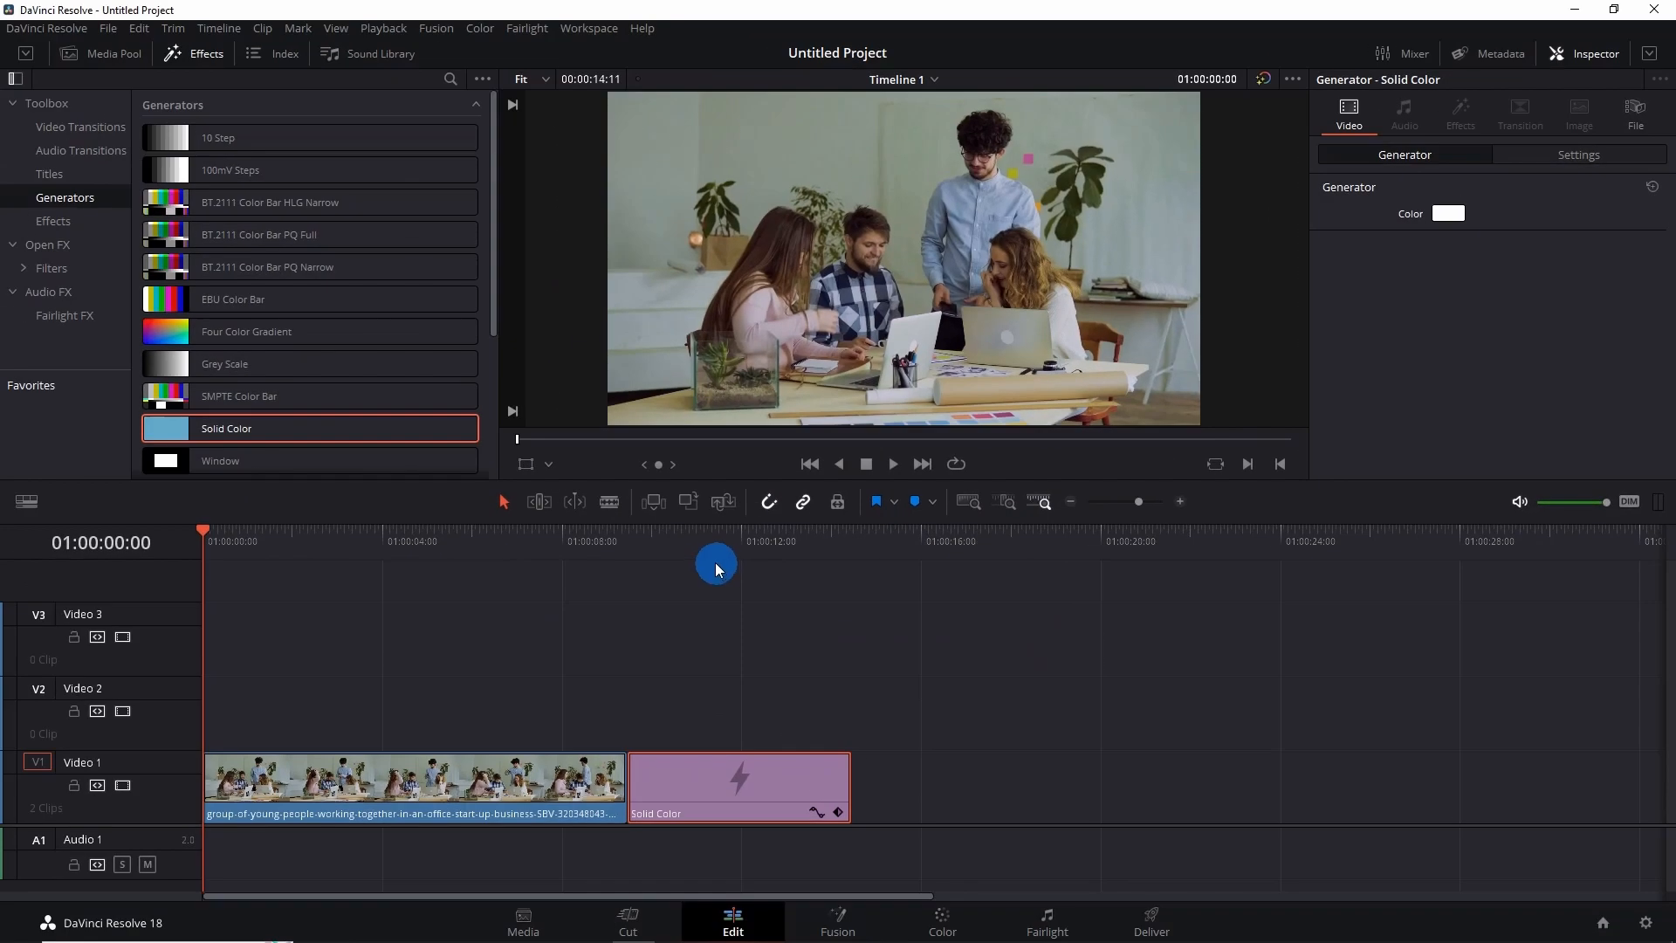
Step: Park the playhead over the Solid Color clip and trim its right edge shorter
{"action": "left_click", "coordinate": [714, 540]}
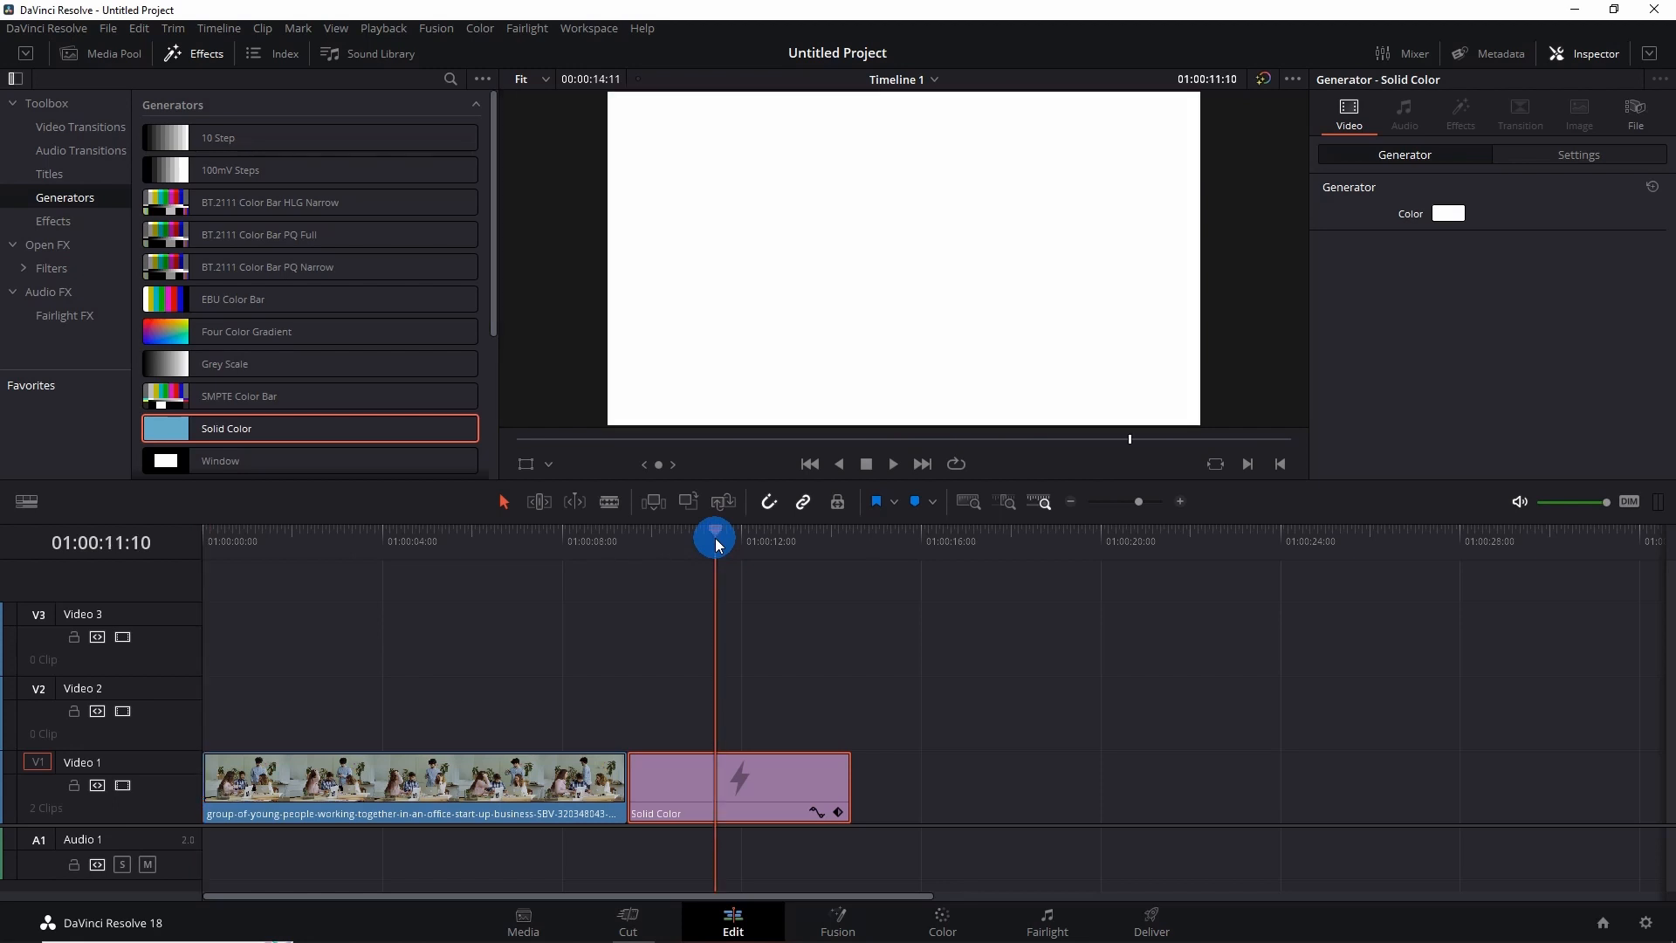
{"action": "mouse_move", "coordinate": [1032, 257]}
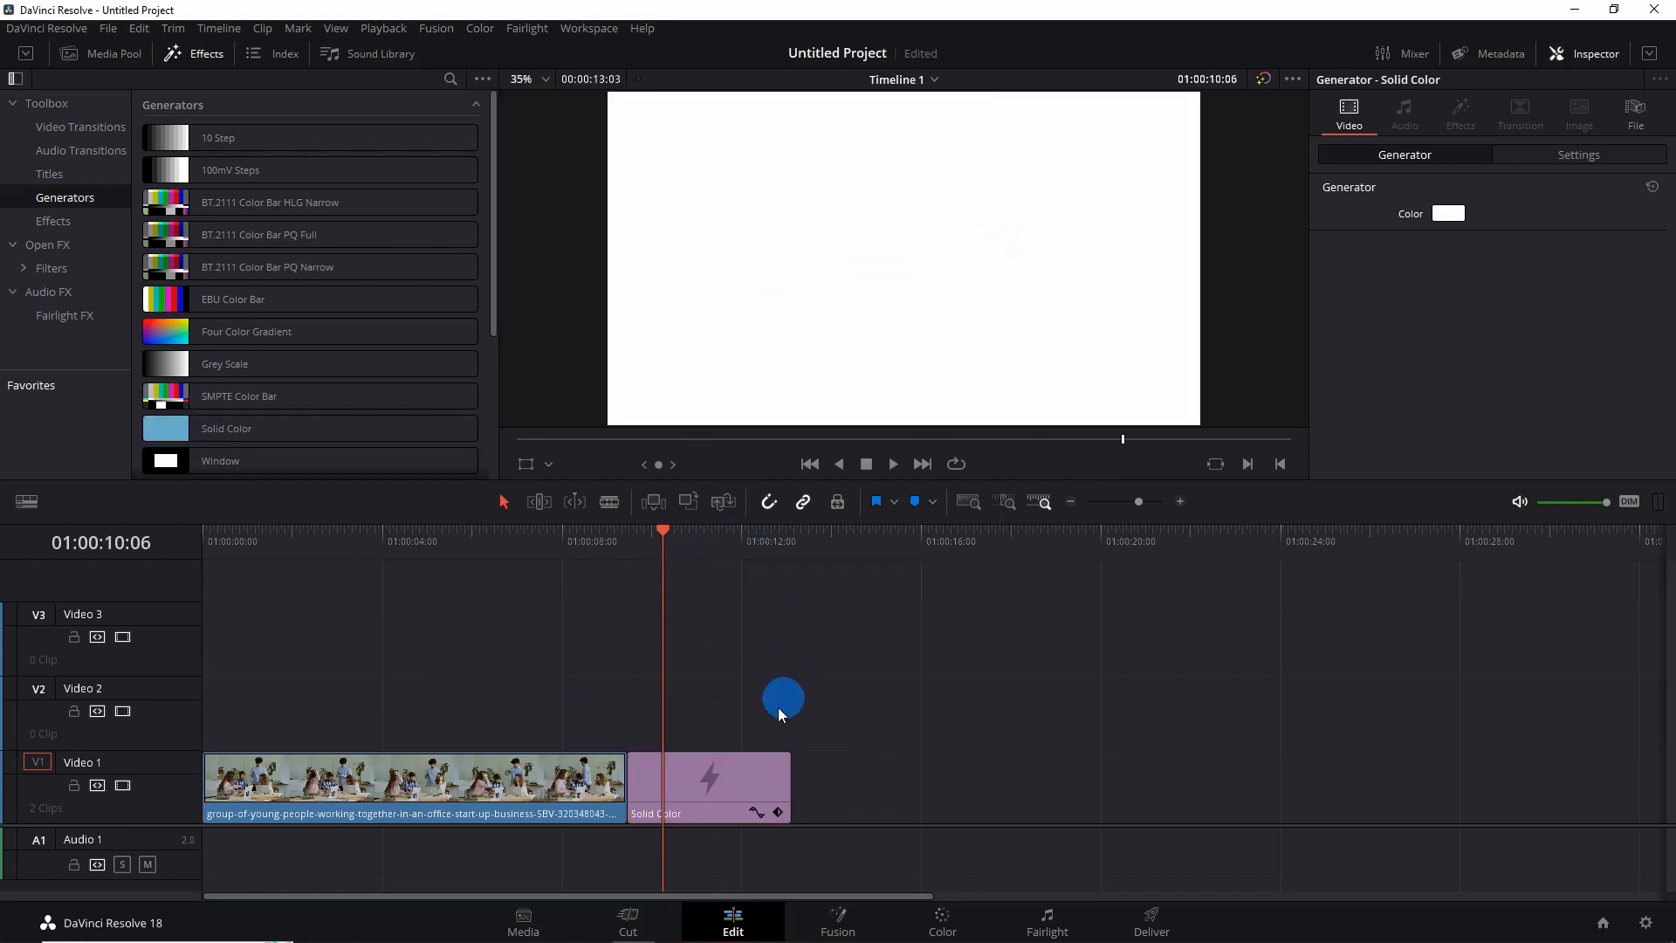
{"action": "mouse_move", "coordinate": [605, 632]}
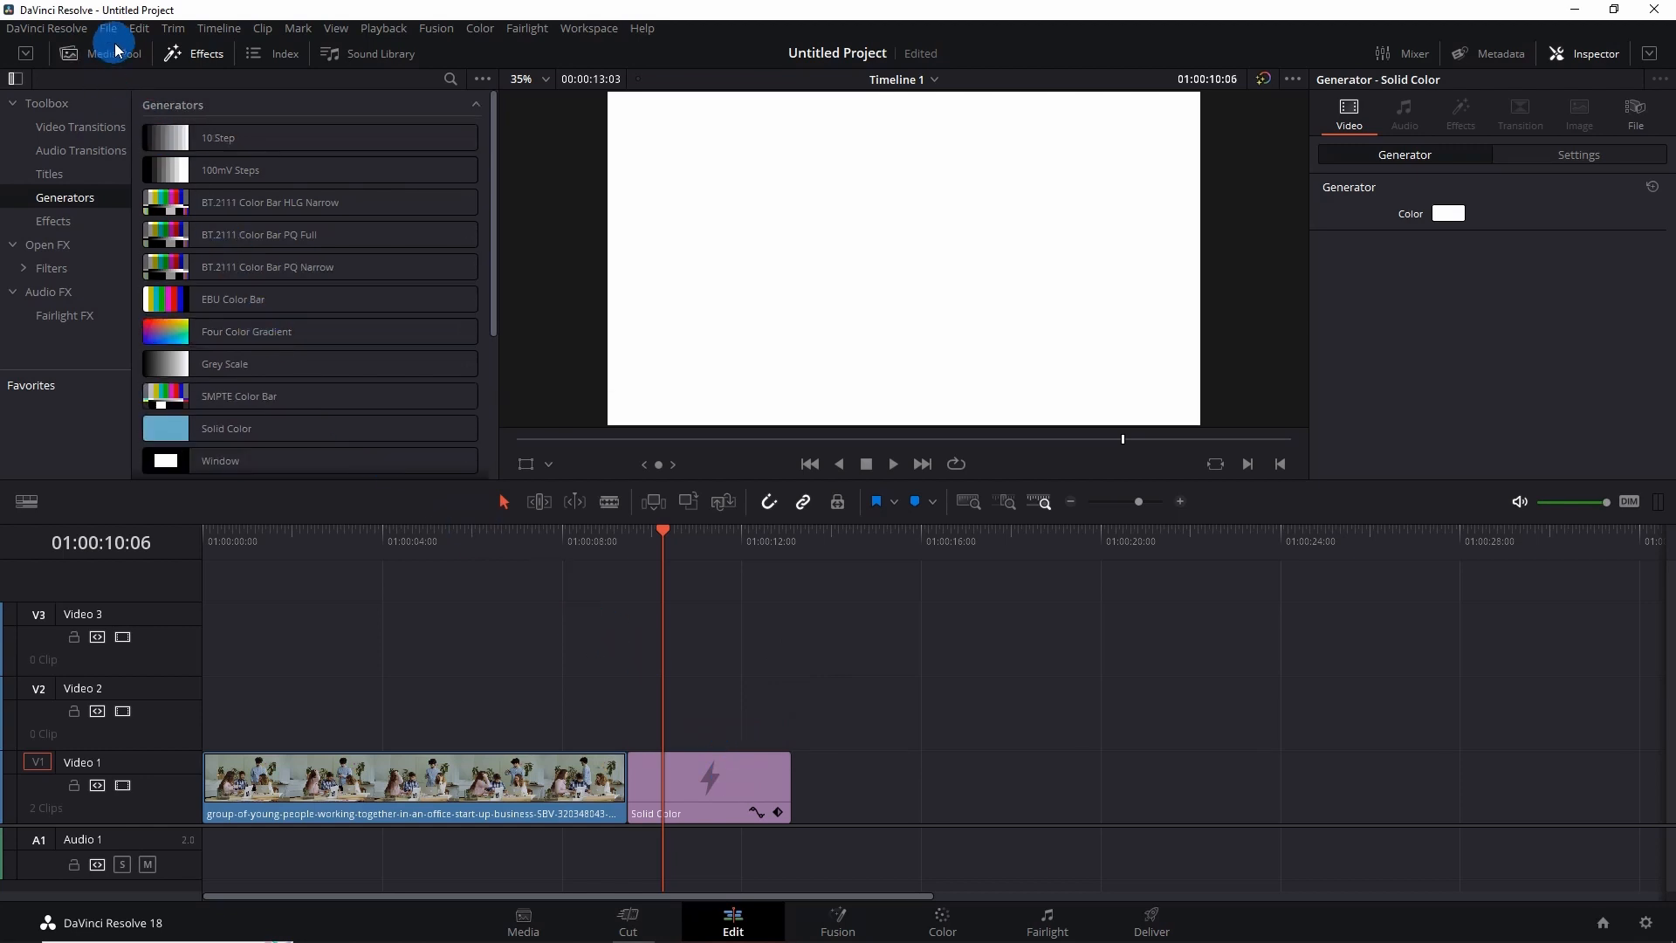
Step: Place YouTube New.png on Video 2 with Zoom 0.290 and Position X -562
{"action": "left_click", "coordinate": [101, 54]}
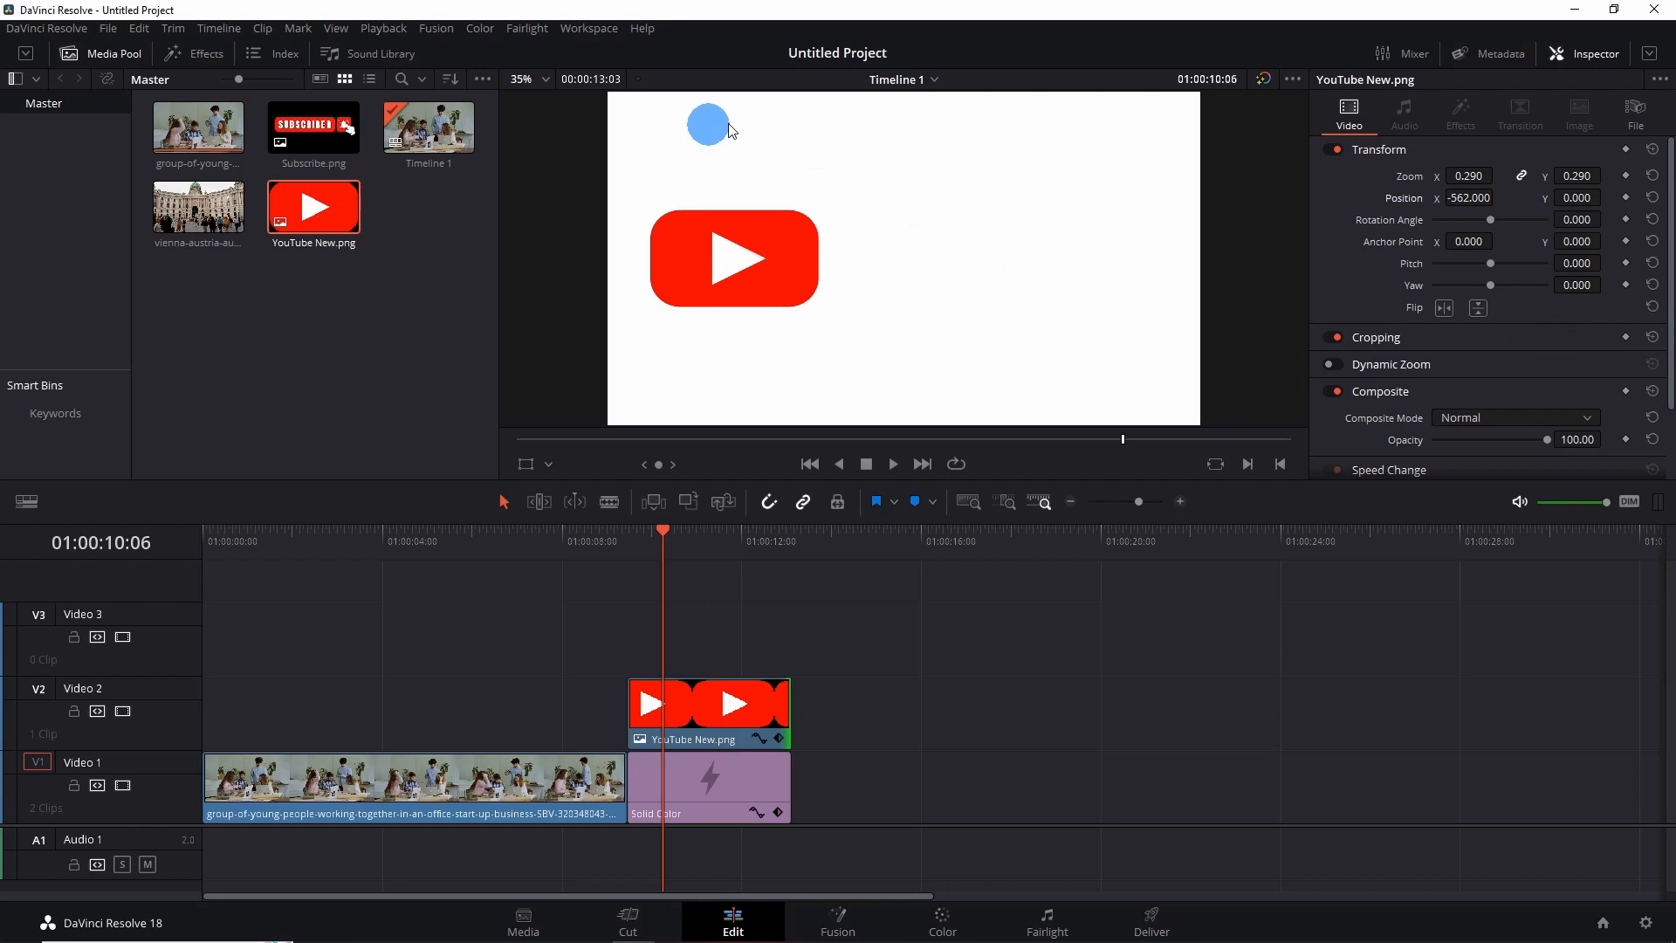
{"action": "left_click", "coordinate": [205, 54]}
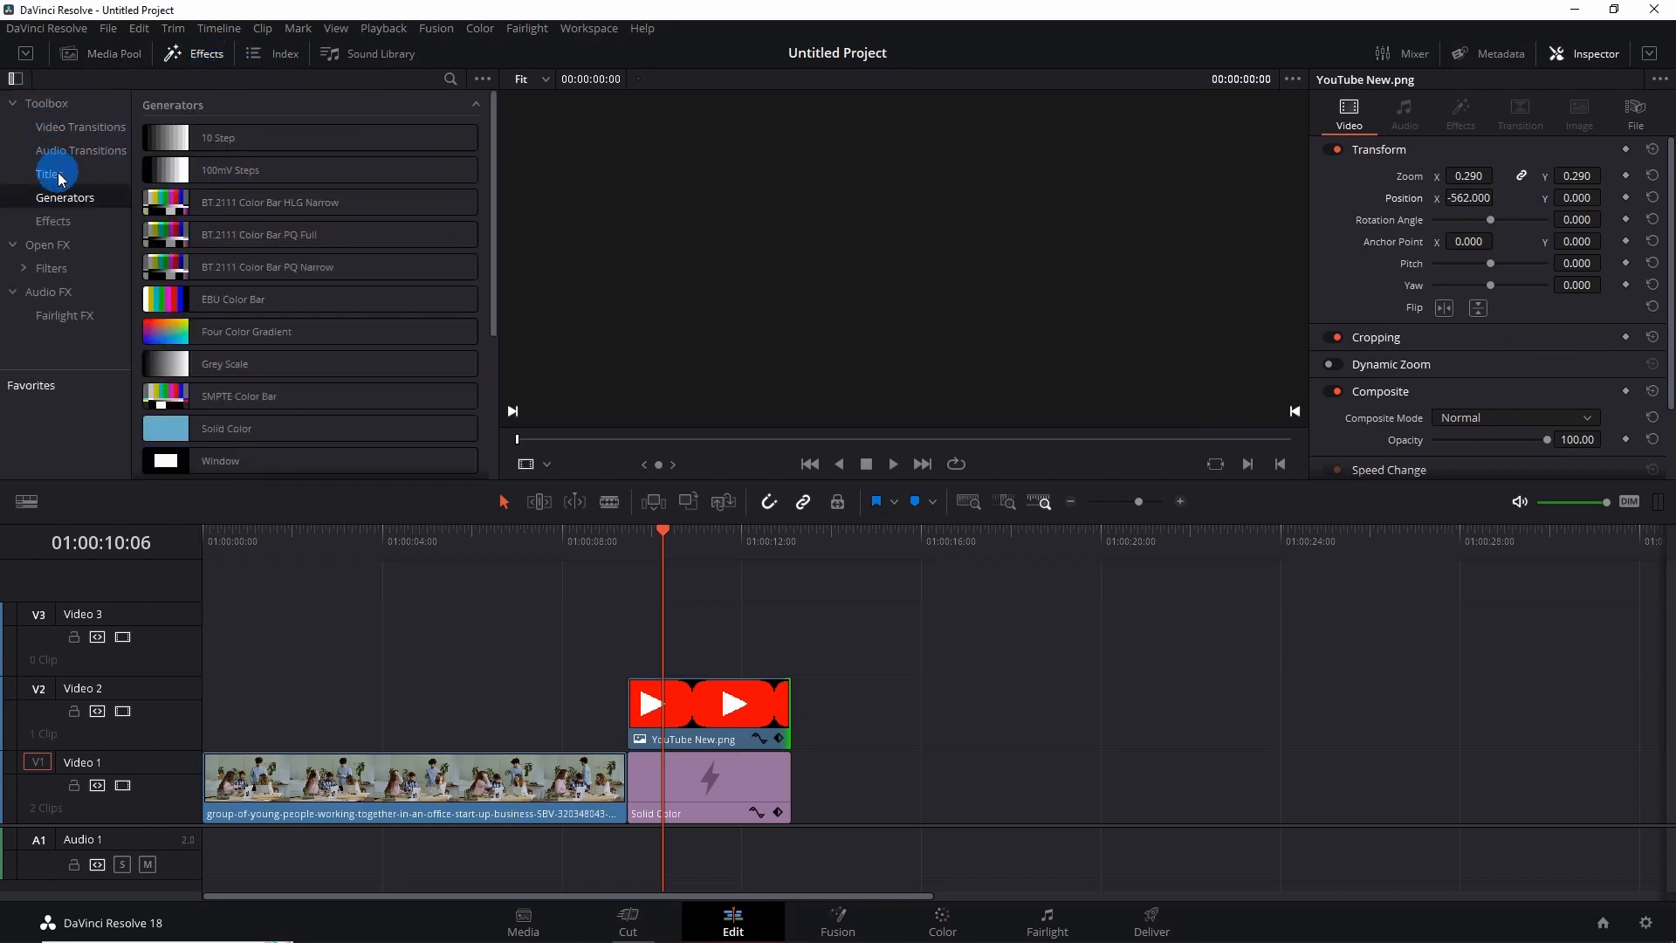
Step: Drop a basic Text title from Effects > Titles onto Video 3 above the logo clip
{"action": "left_click", "coordinate": [49, 173]}
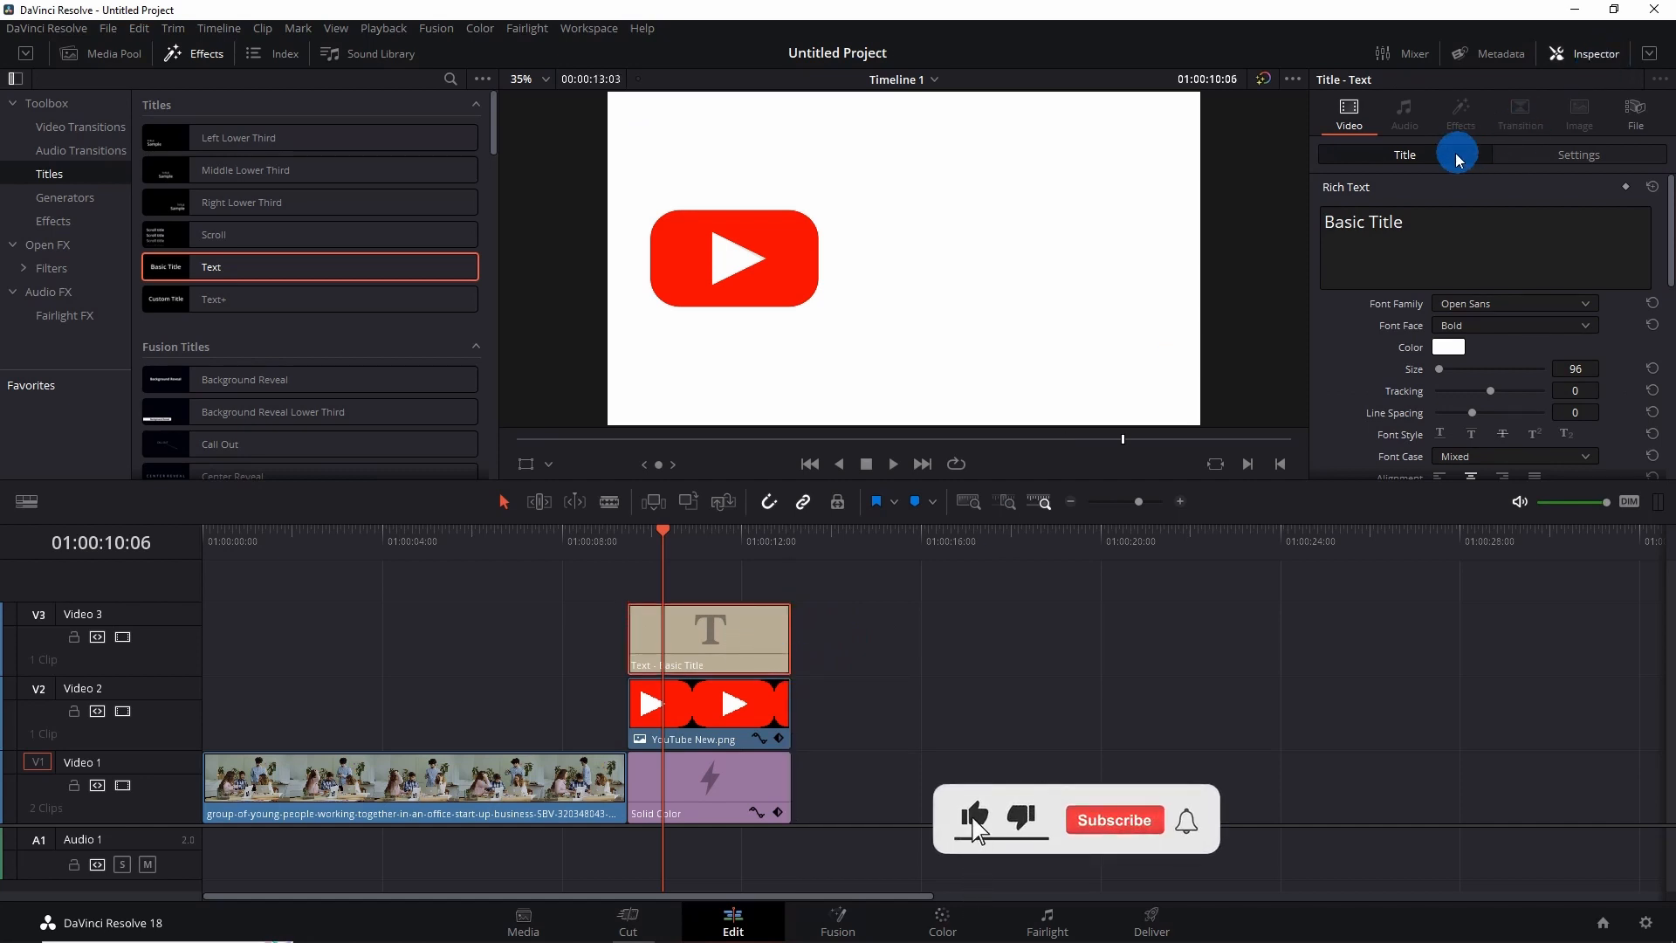
Step: Set the title text to YouTube in Extrabold black at size 231
{"action": "left_click", "coordinate": [1390, 222]}
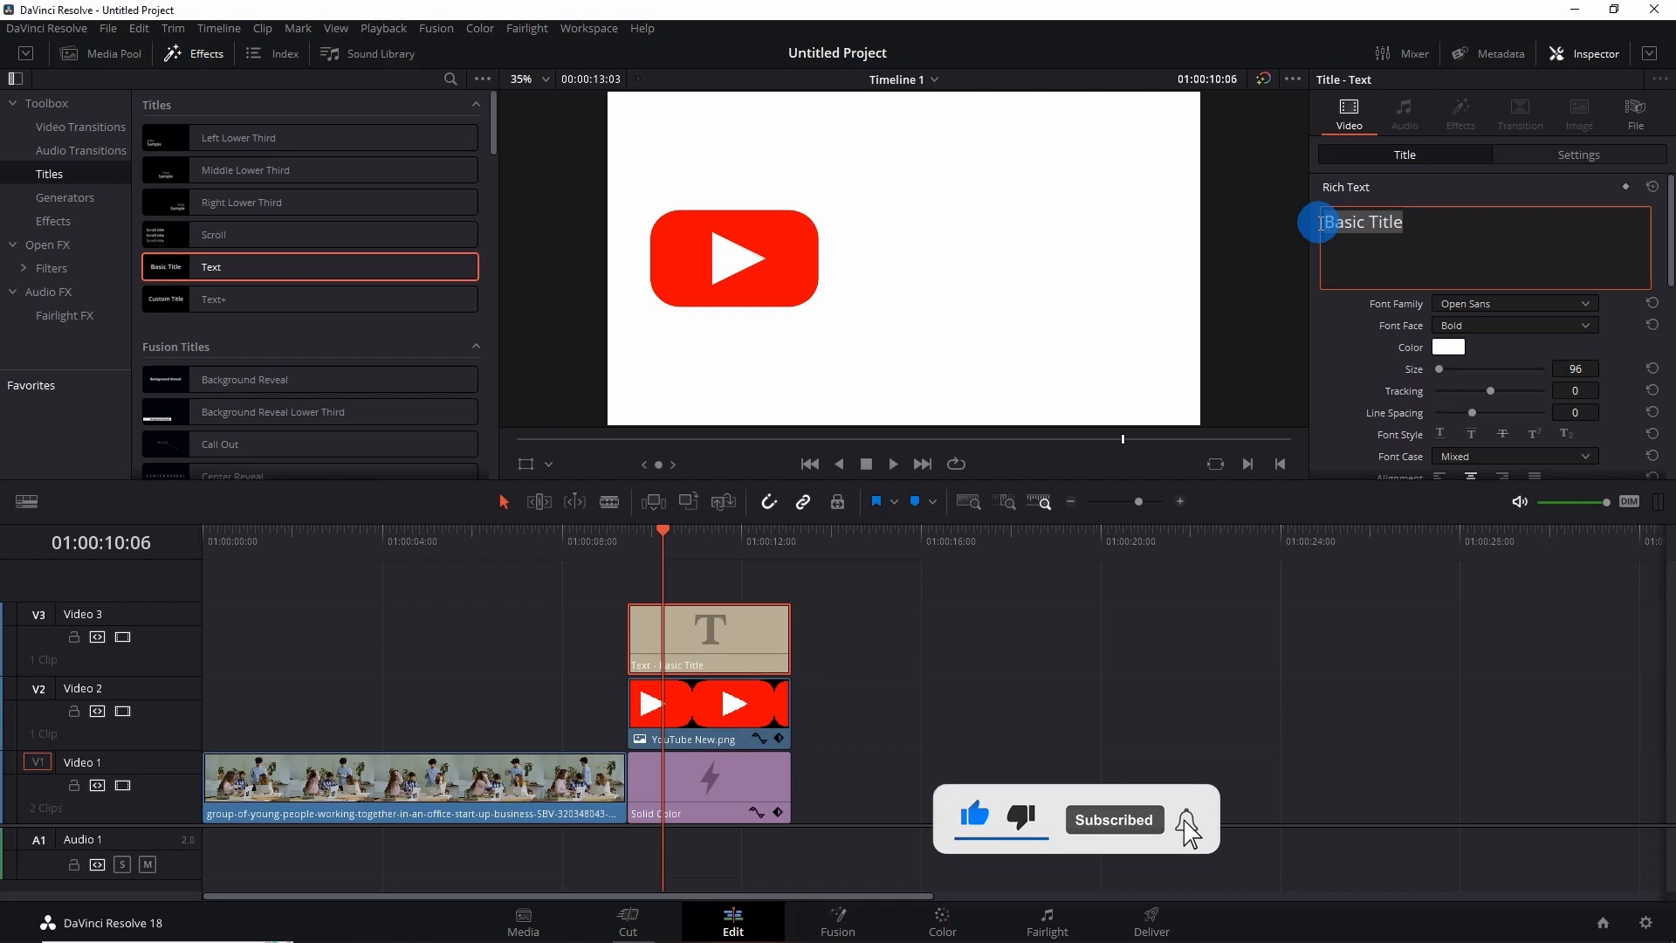
{"action": "left_click", "coordinate": [1513, 324]}
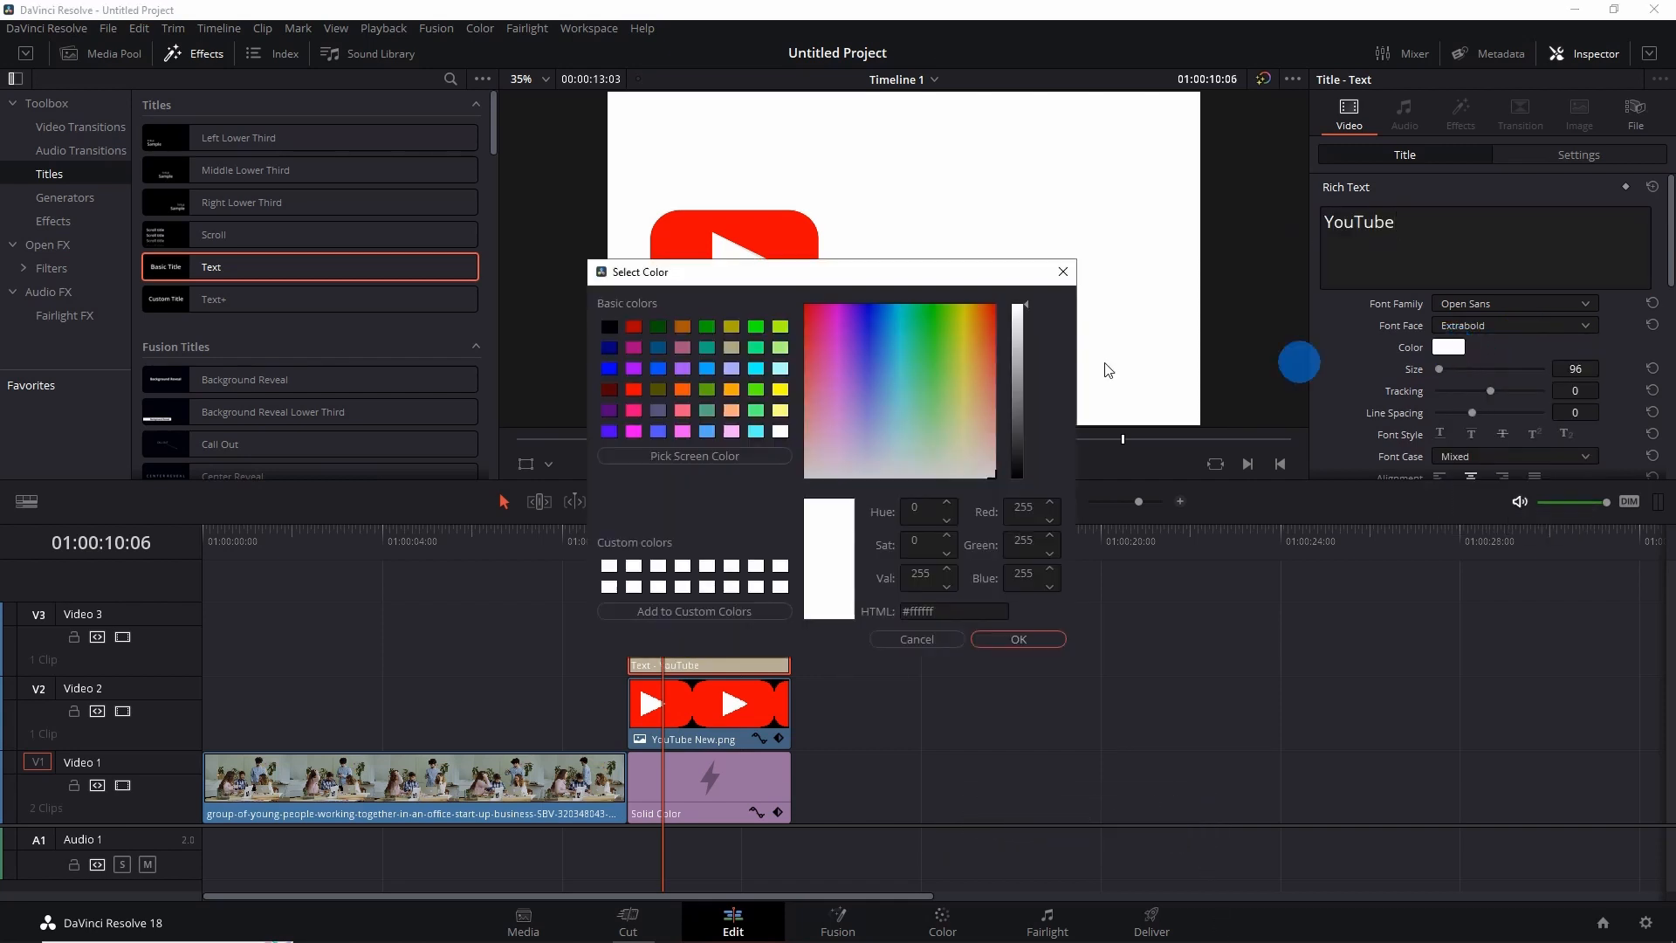
{"action": "left_click", "coordinate": [607, 327]}
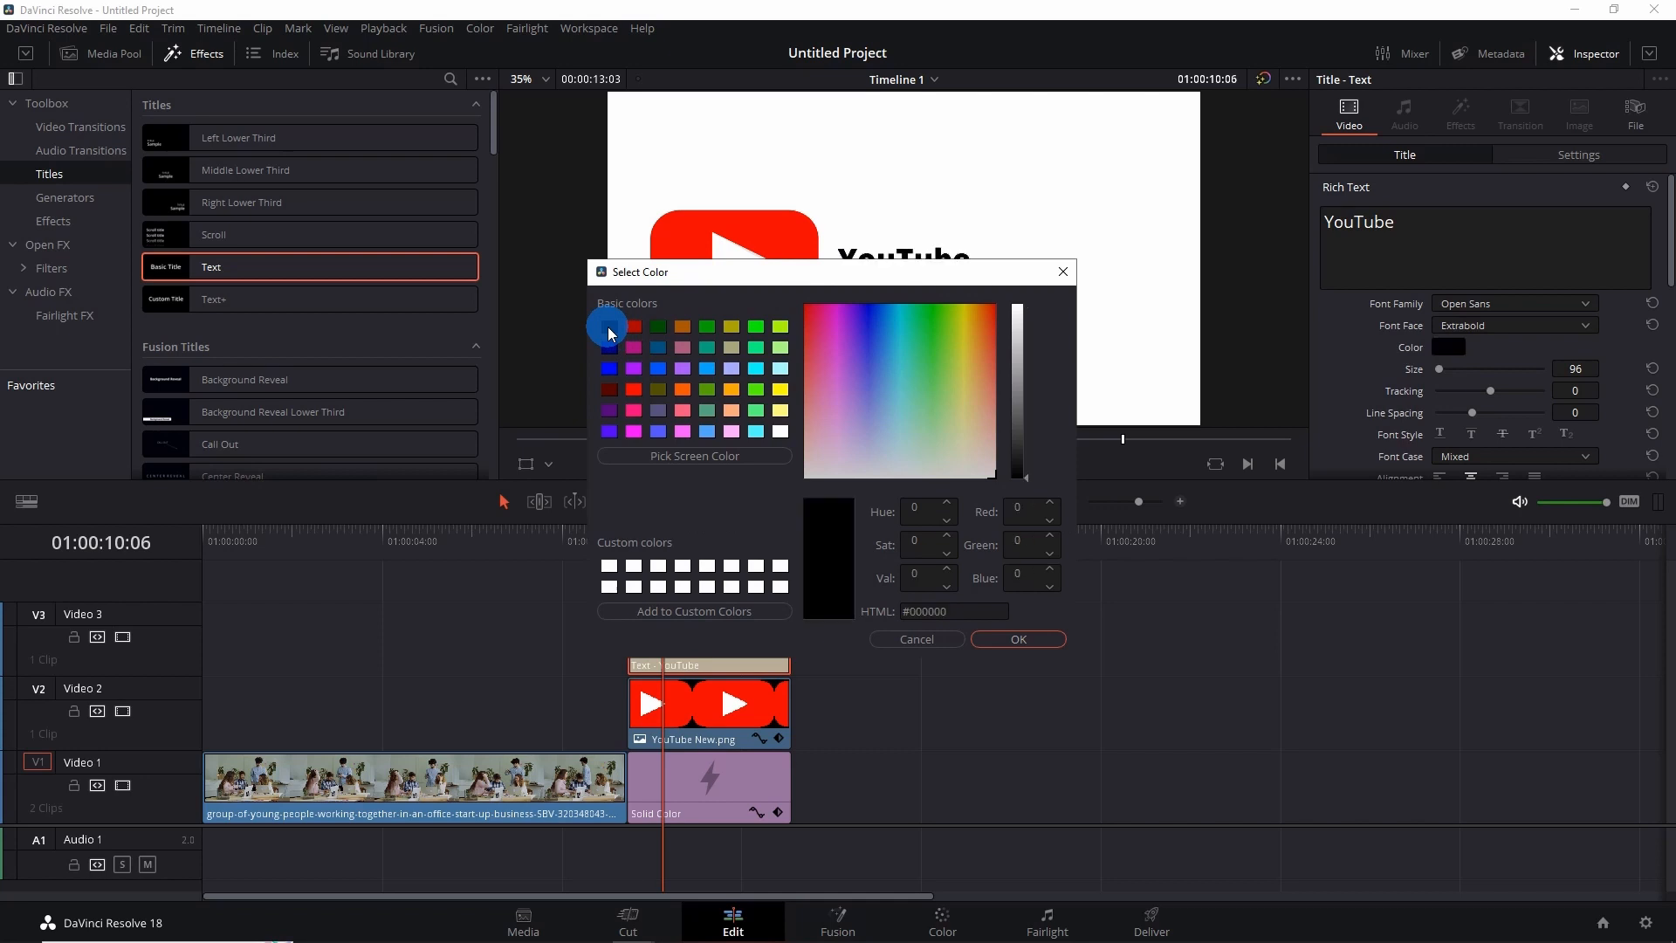
{"action": "left_click", "coordinate": [1016, 639]}
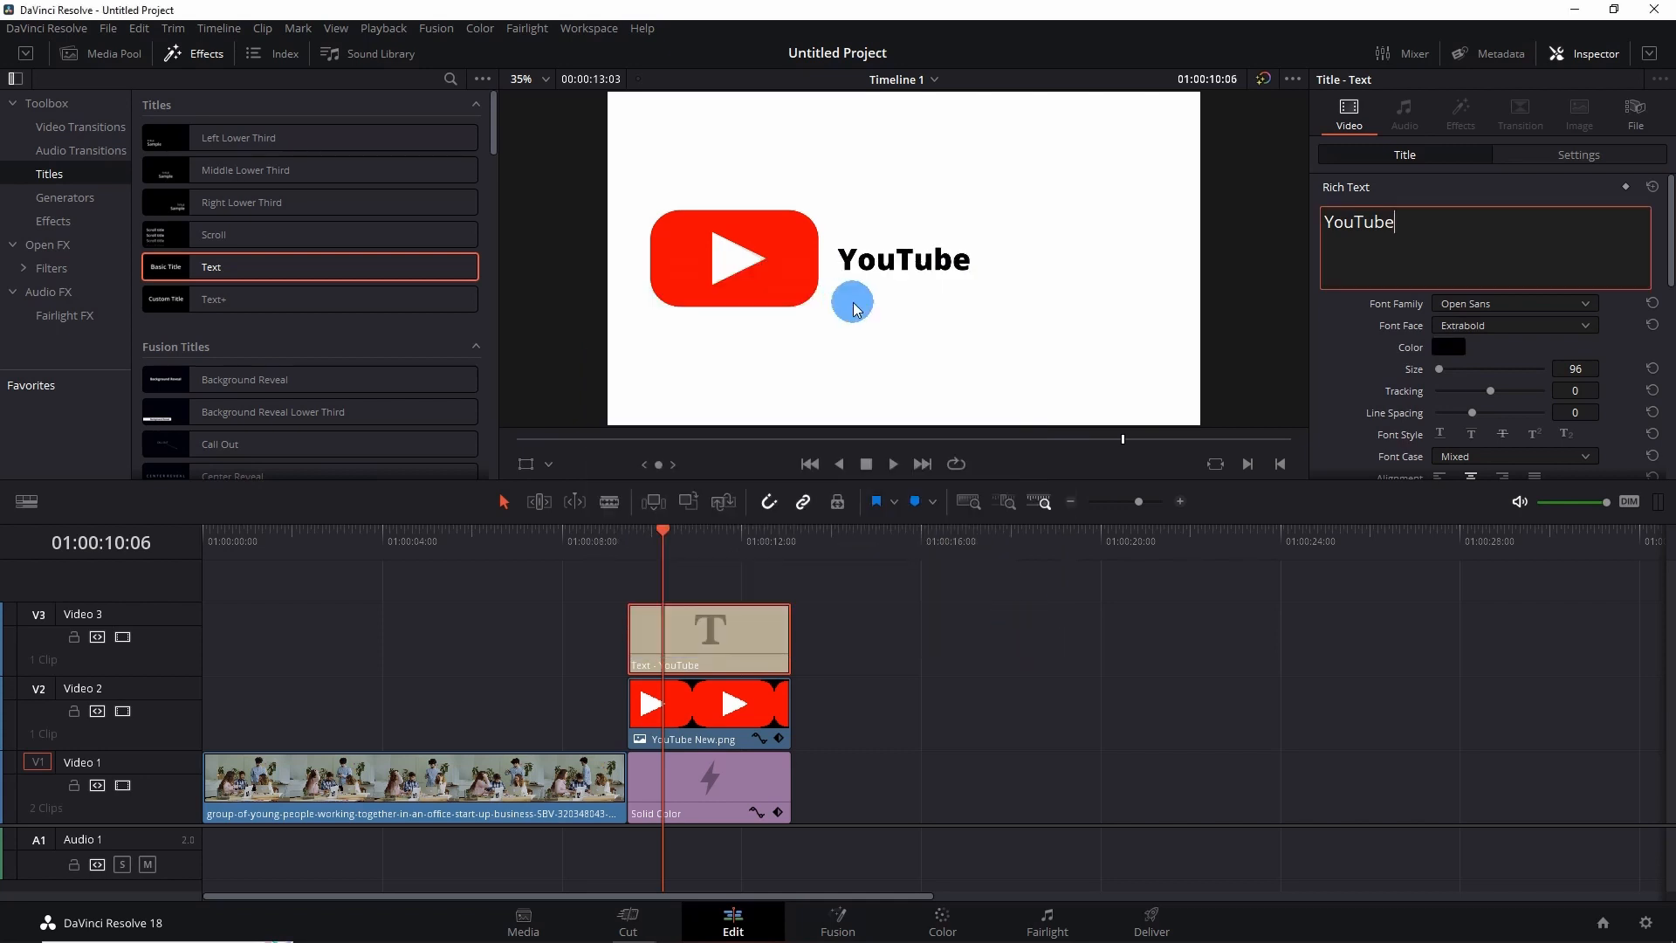
{"action": "mouse_move", "coordinate": [964, 297]}
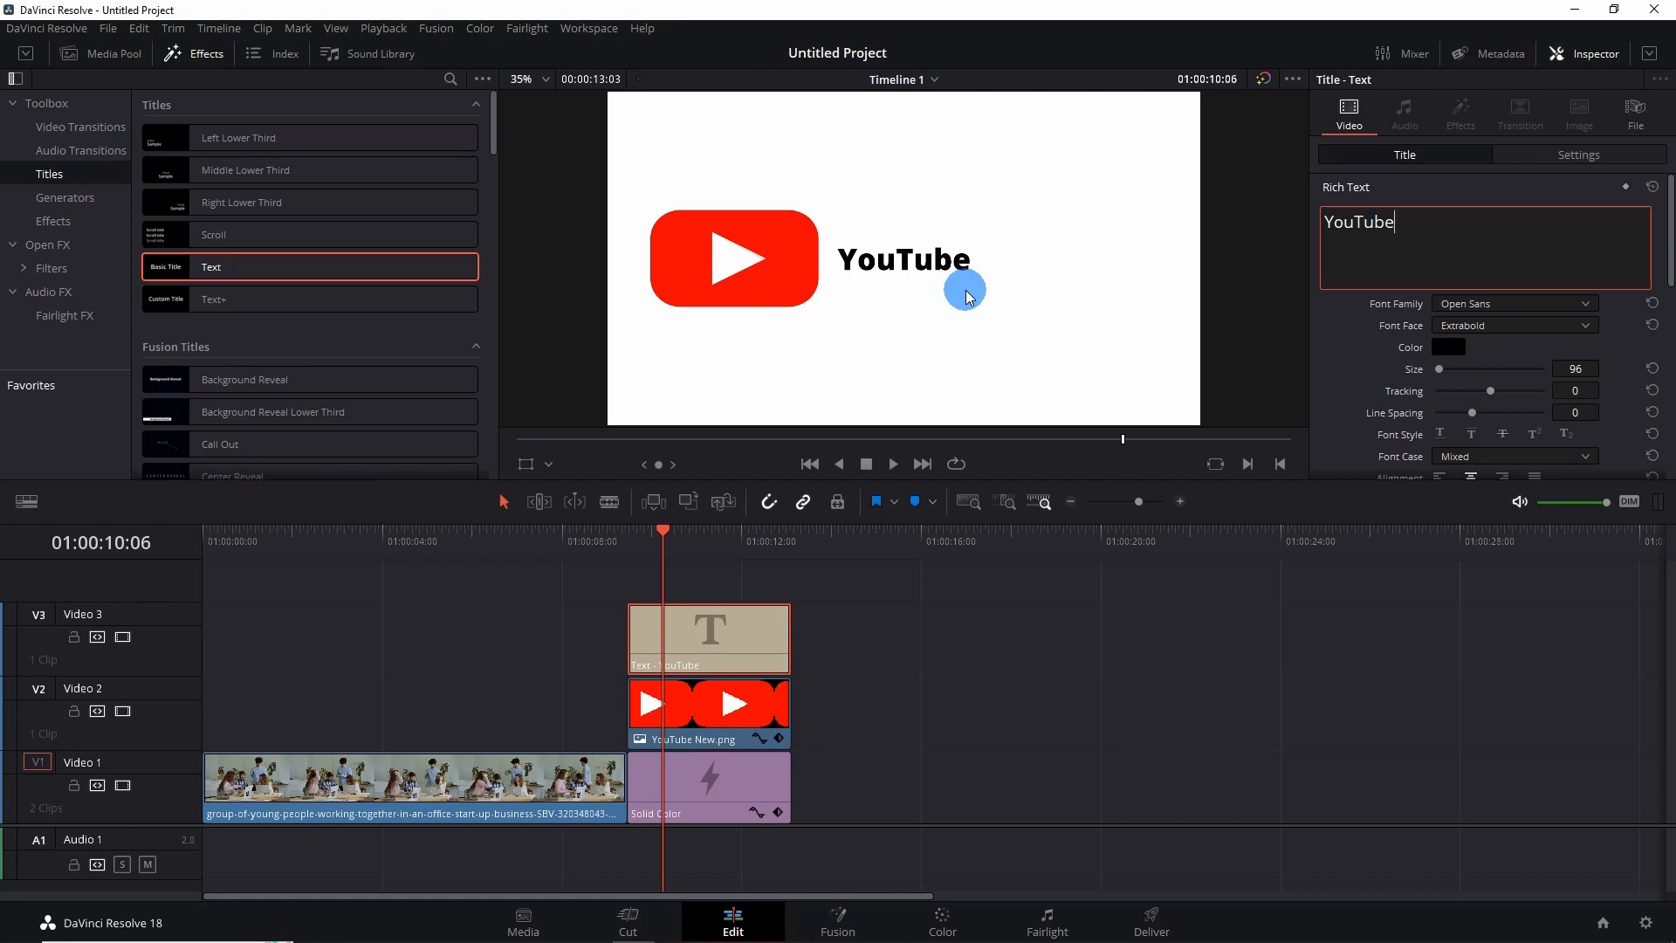
{"action": "left_click", "coordinate": [1603, 363]}
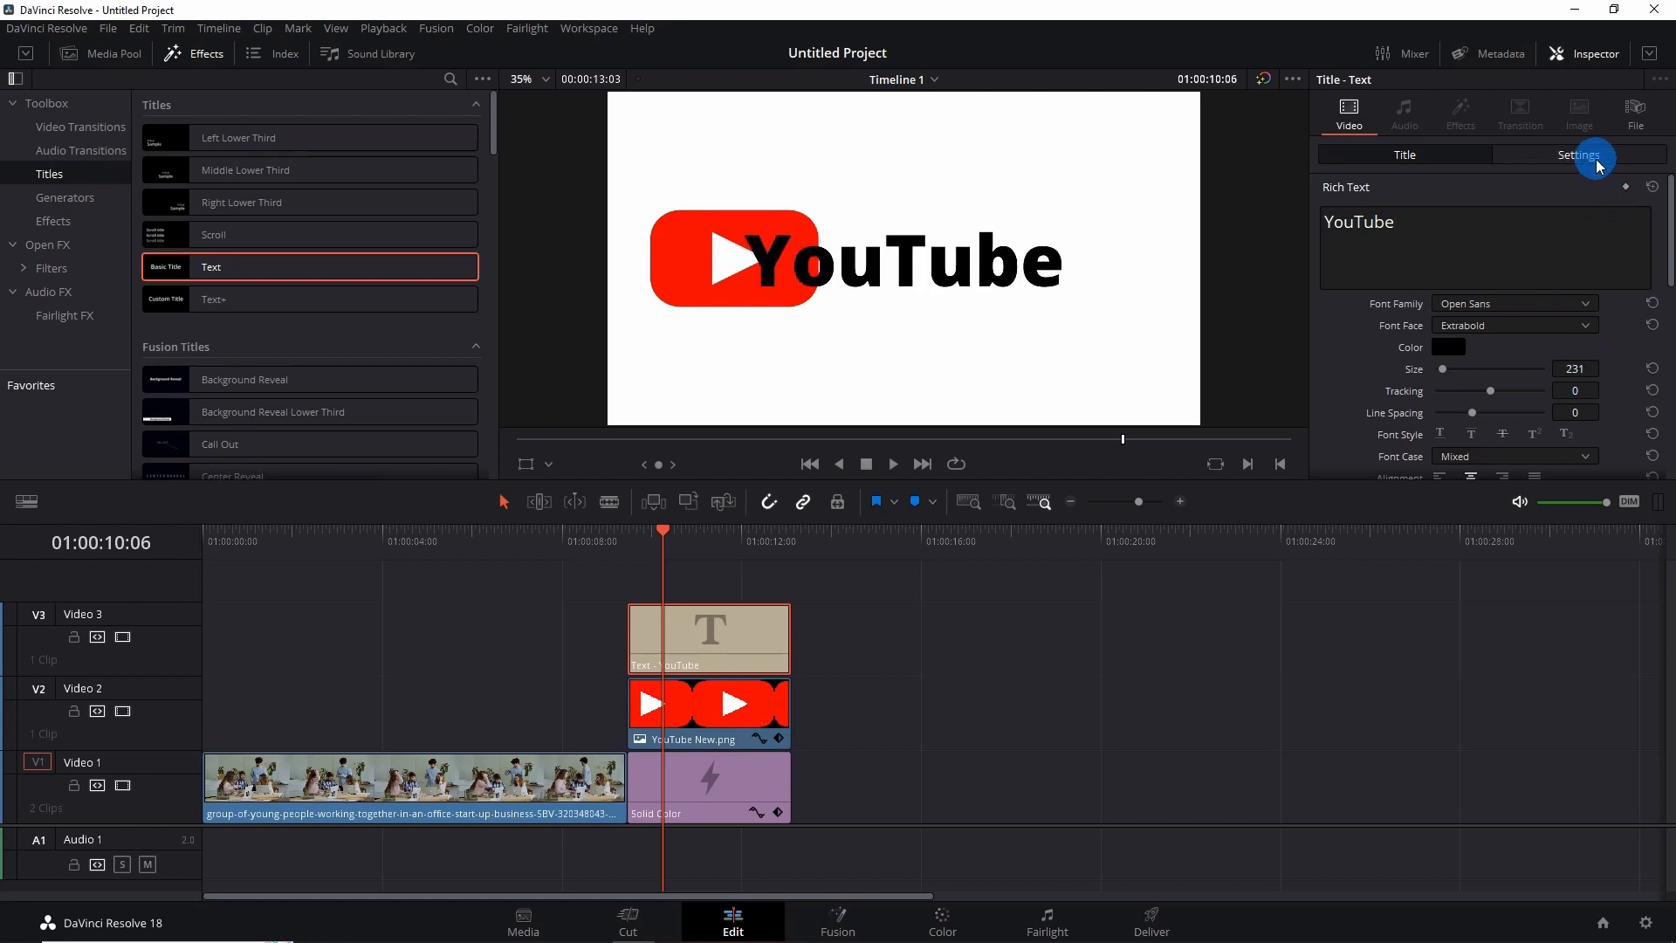
Step: Set the title's Transform Position X to 281 so it sits beside the logo
{"action": "left_click", "coordinate": [1579, 155]}
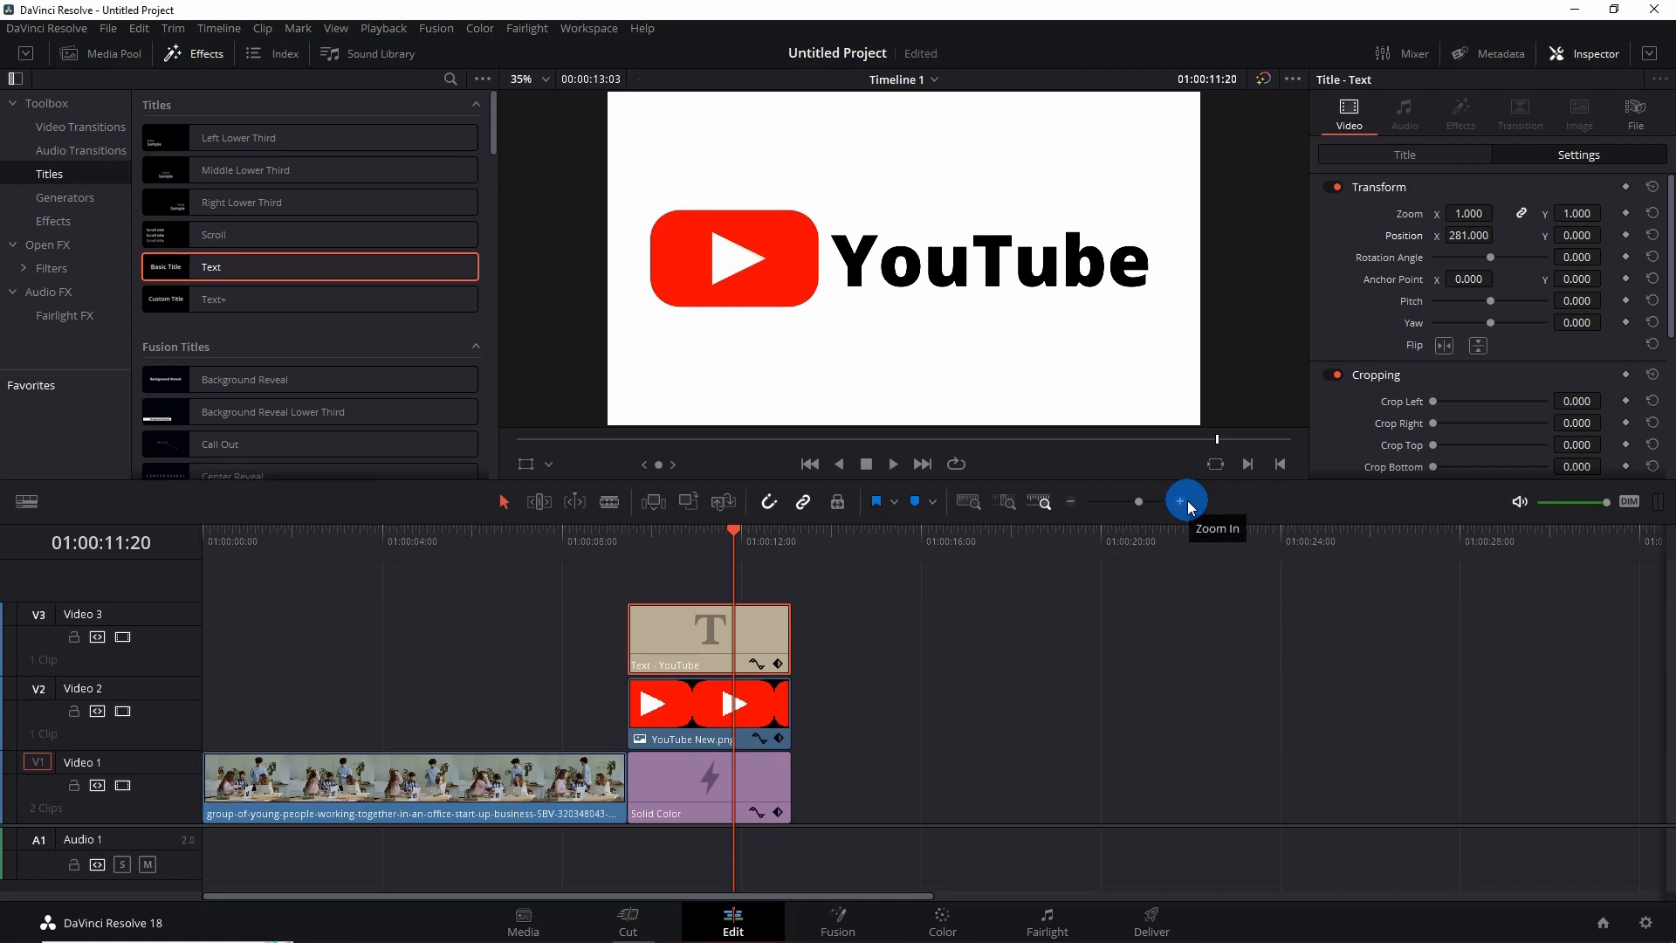
{"action": "mouse_move", "coordinate": [1096, 542]}
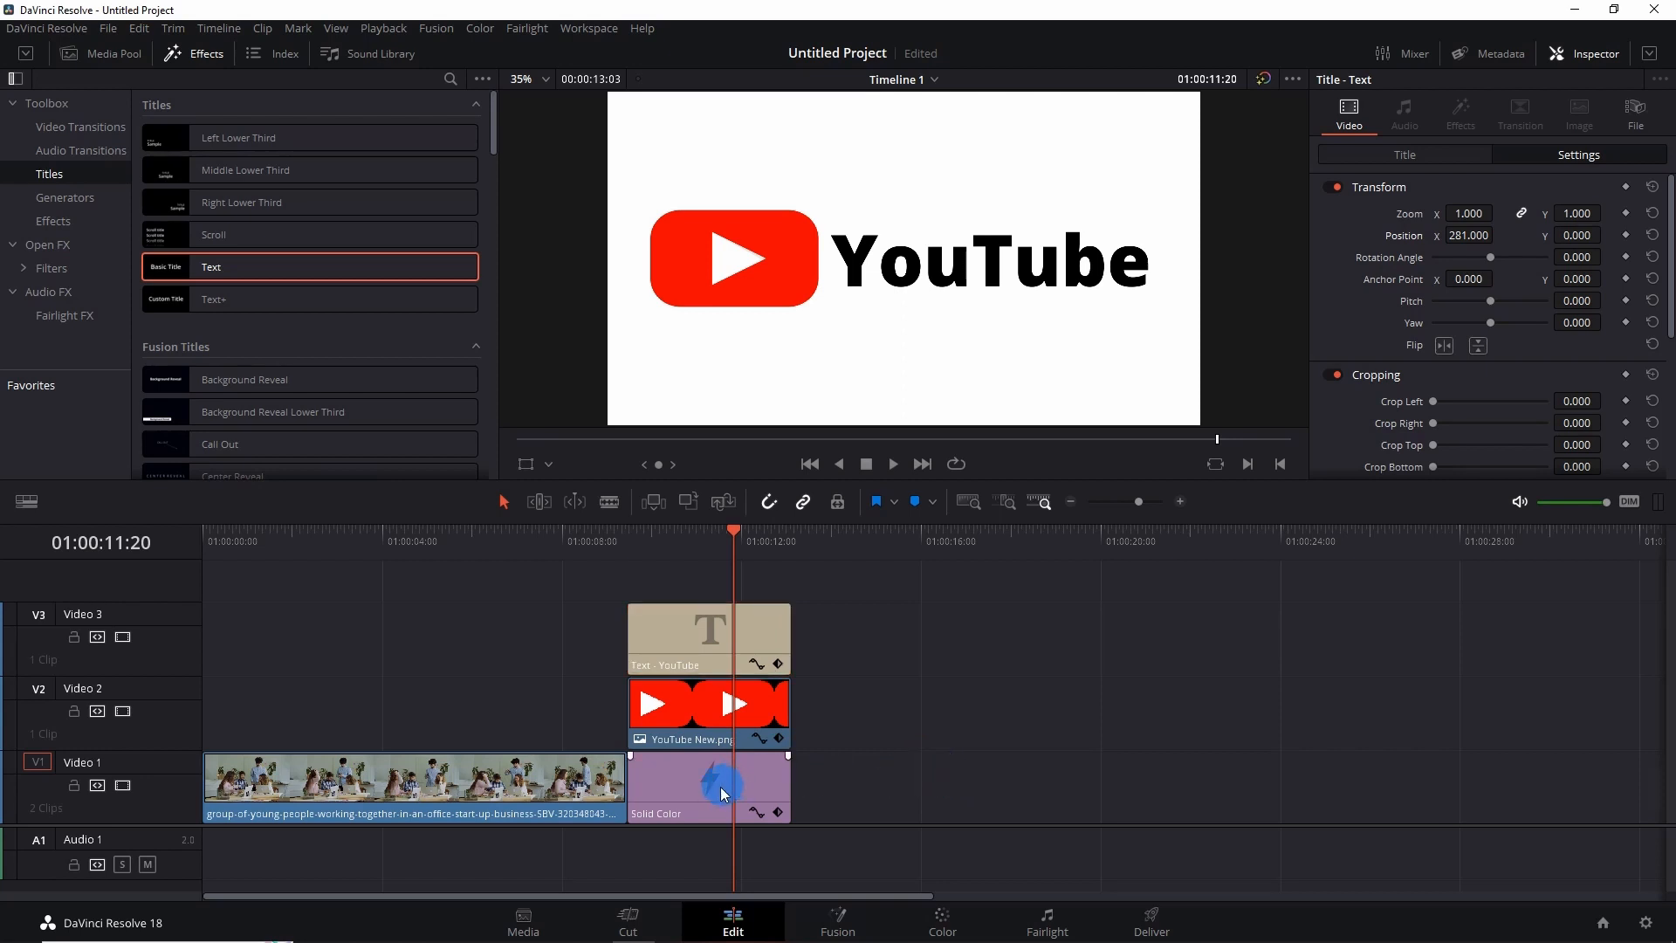
Step: Recolor the Solid Color background from white to pale yellow
{"action": "left_click", "coordinate": [707, 788]}
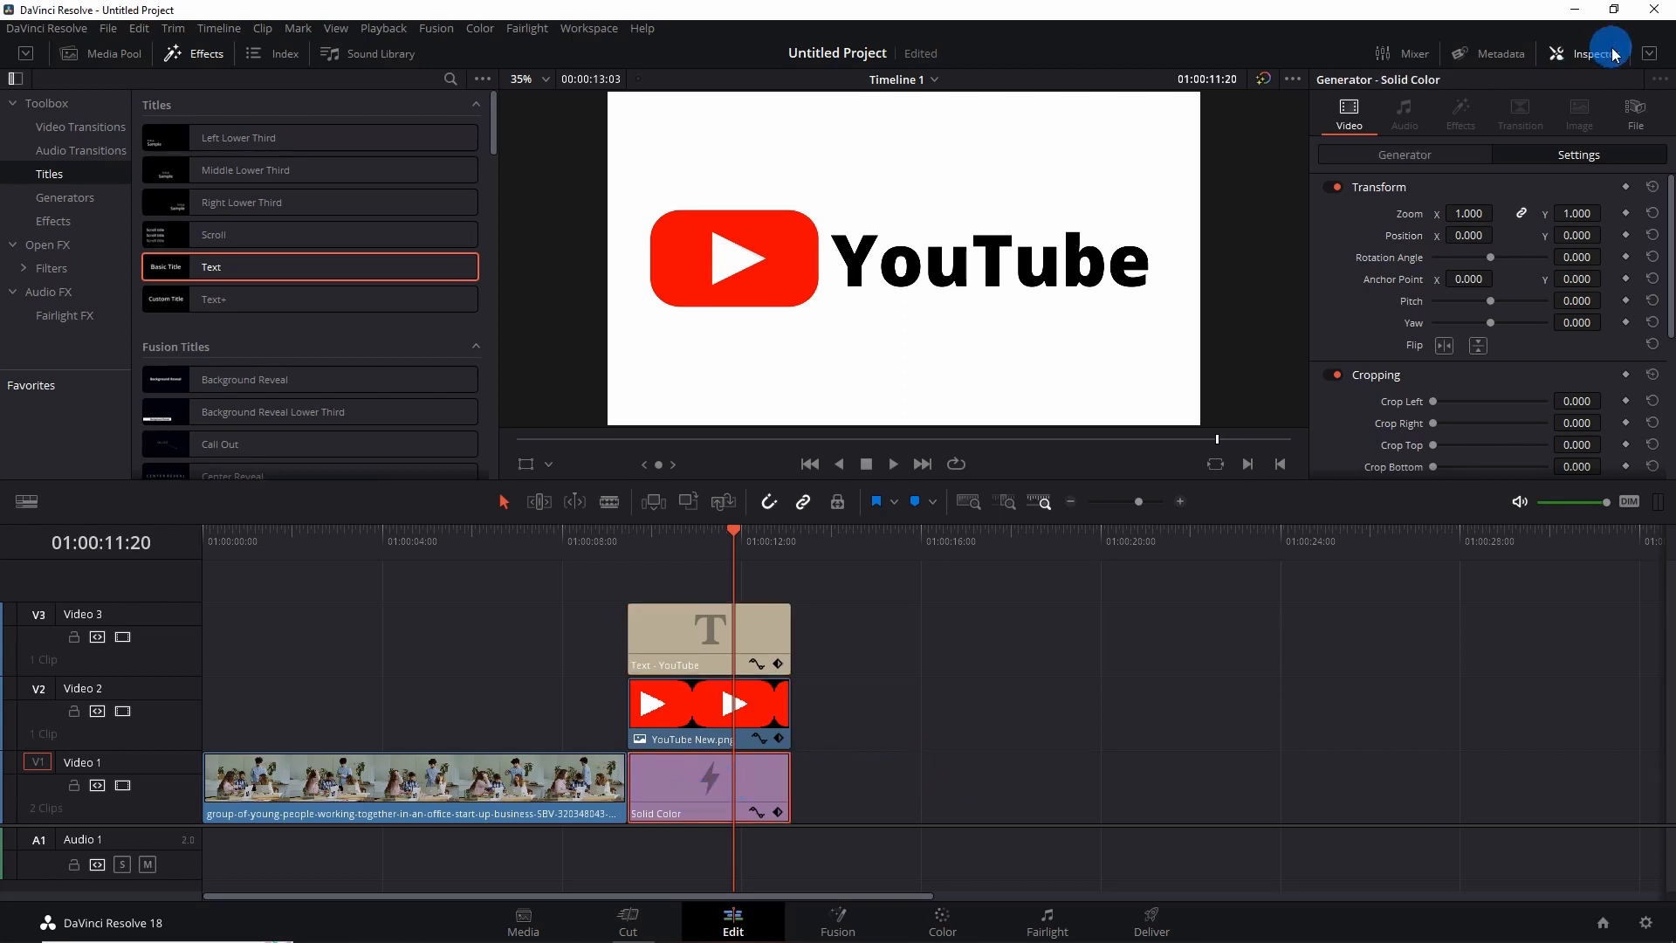
{"action": "left_click", "coordinate": [1404, 153]}
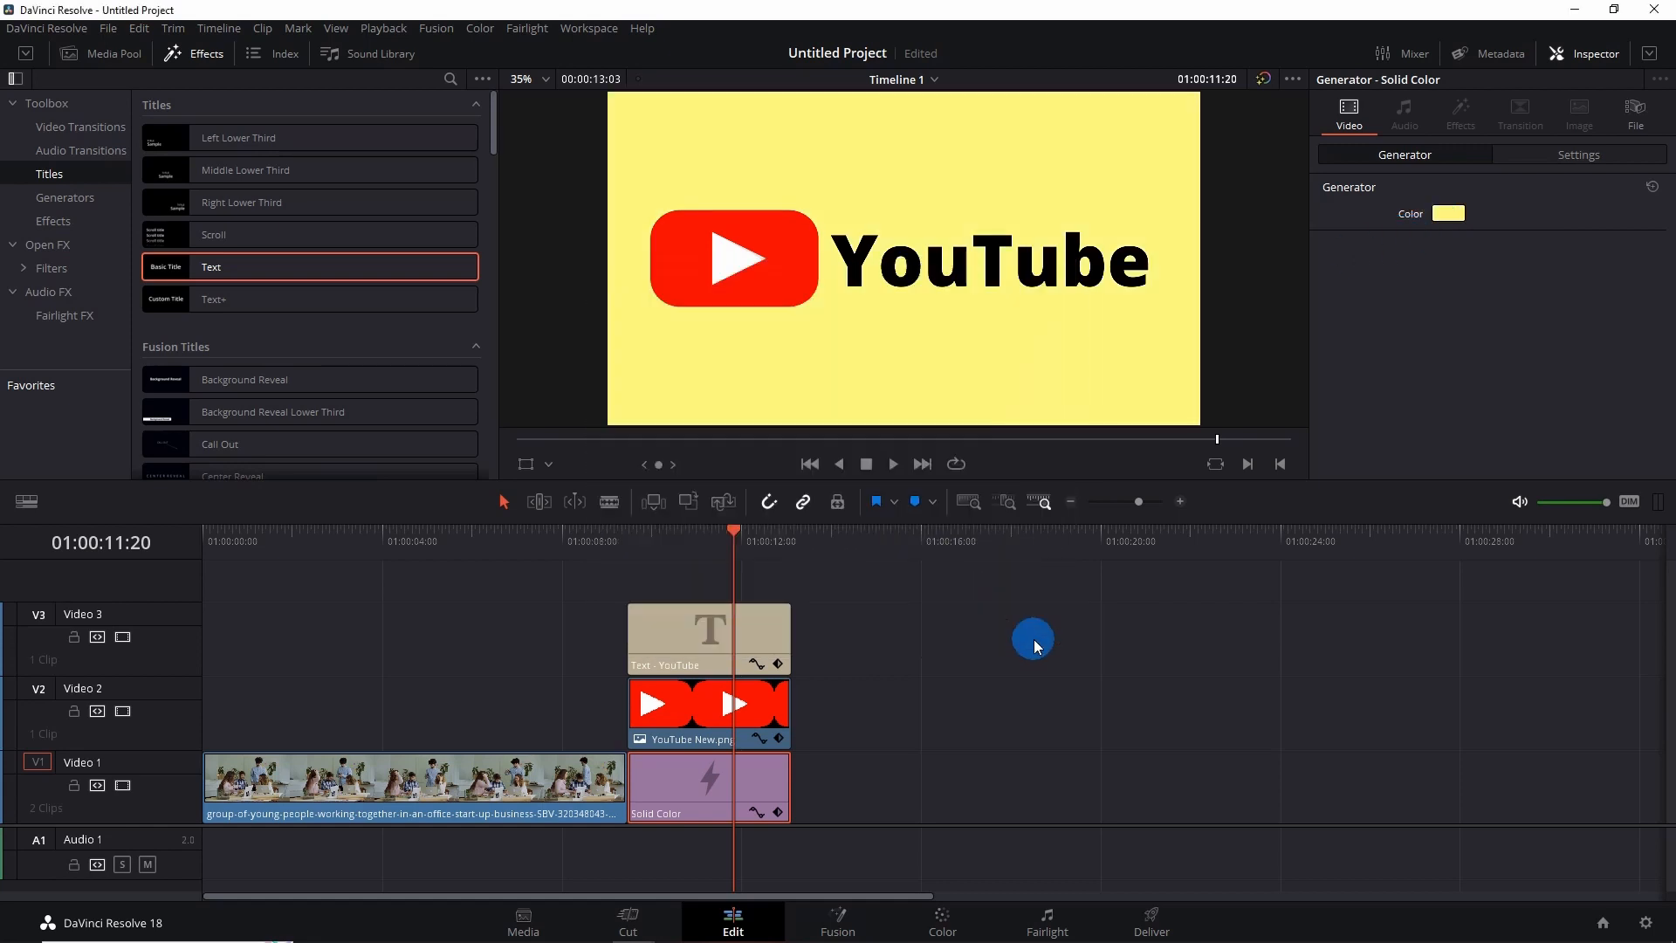
{"action": "mouse_move", "coordinate": [985, 559]}
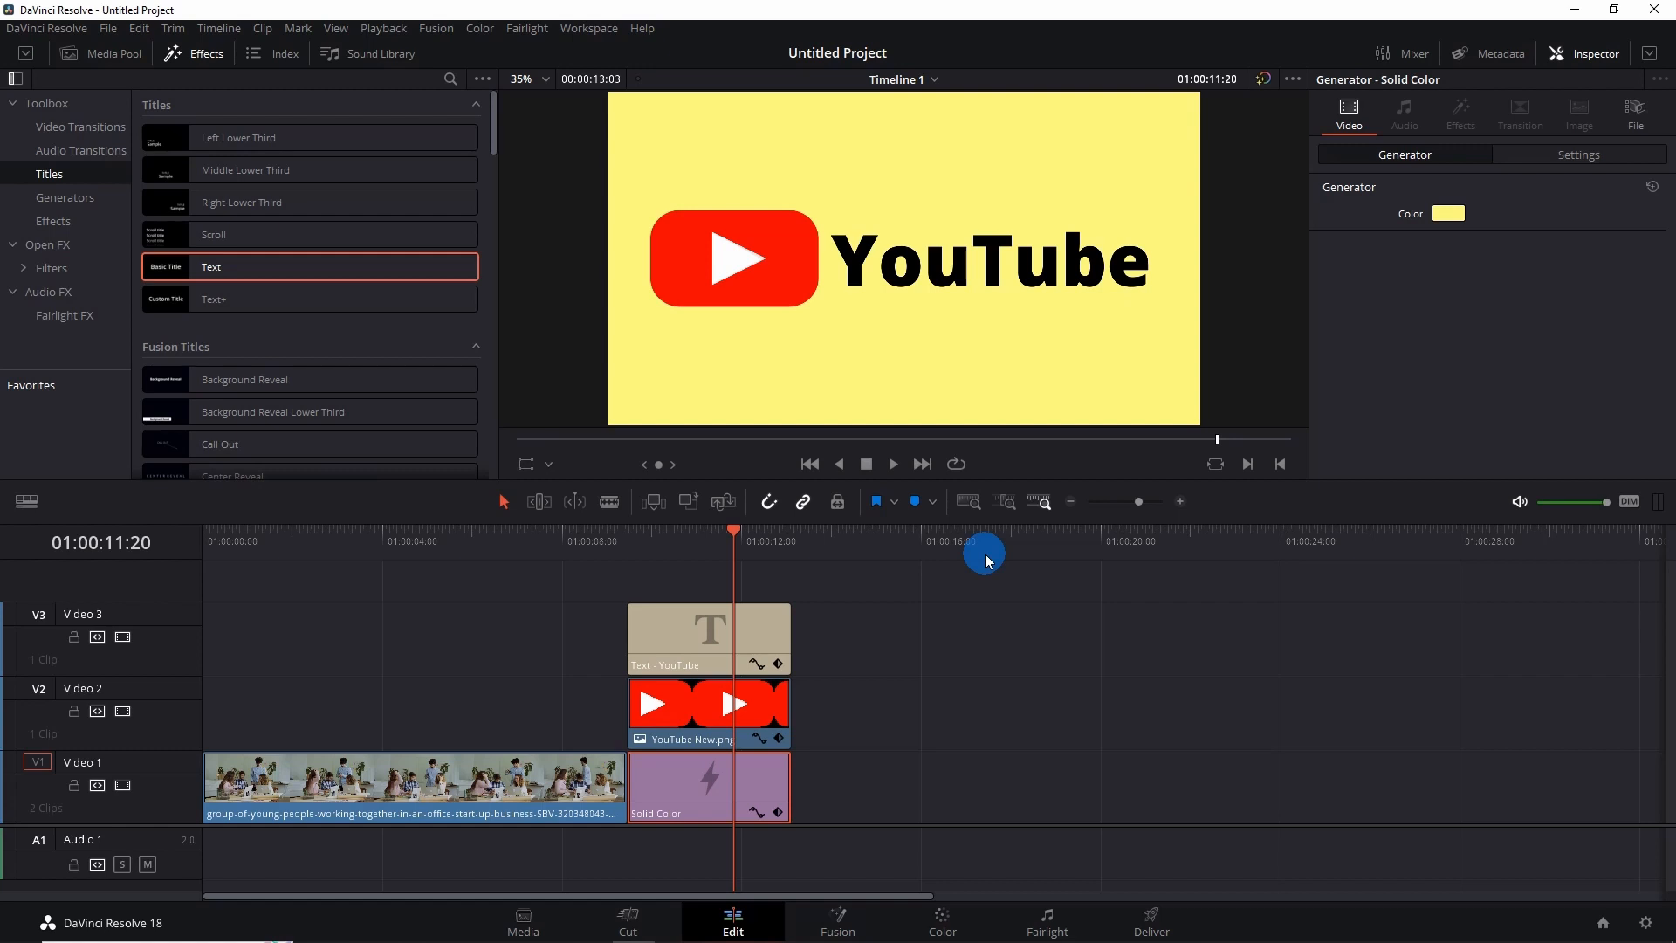
{"action": "mouse_move", "coordinate": [1025, 652]}
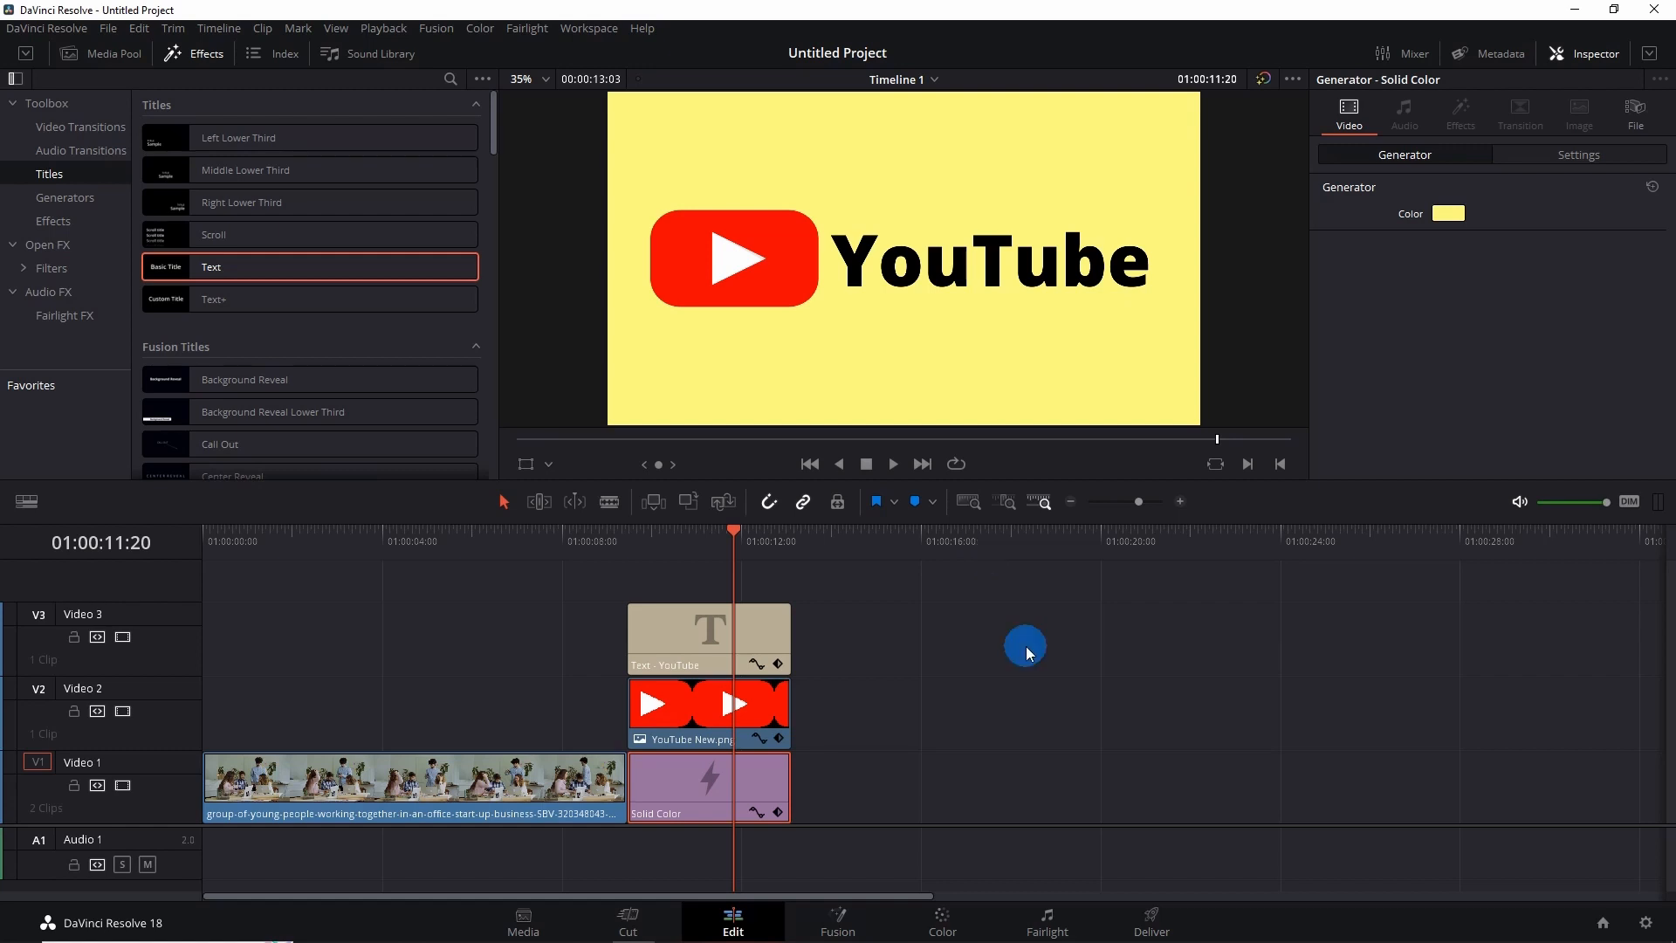